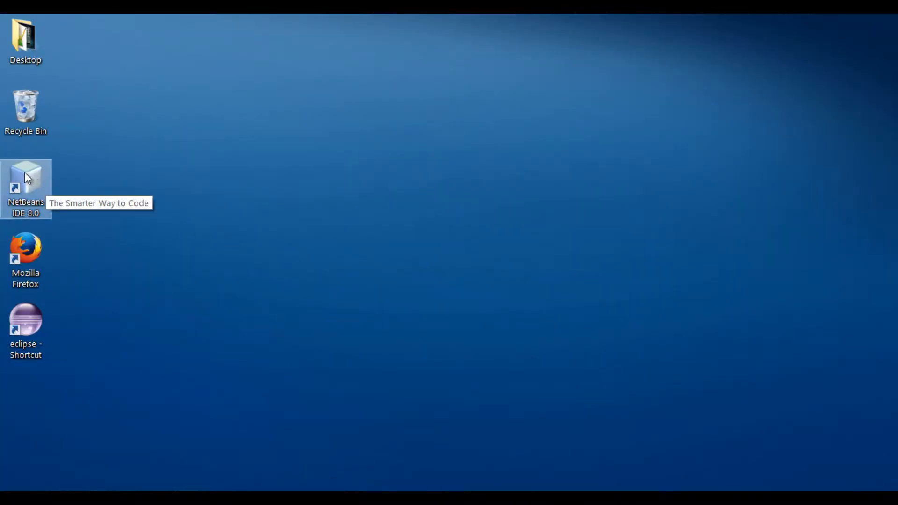
mouse_move(453, 249)
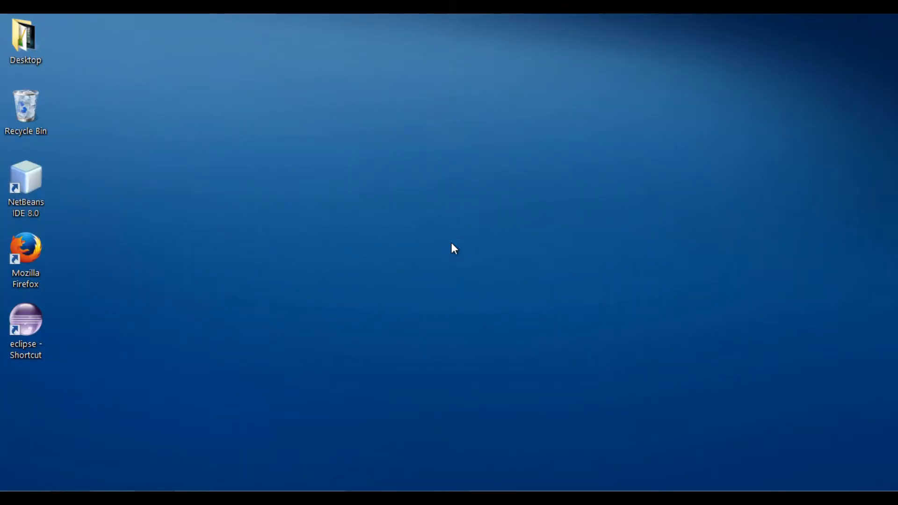
Start NetBeans IDE 8.0 from its desktop shortcut and wait for the Start Page.
double_click(26, 178)
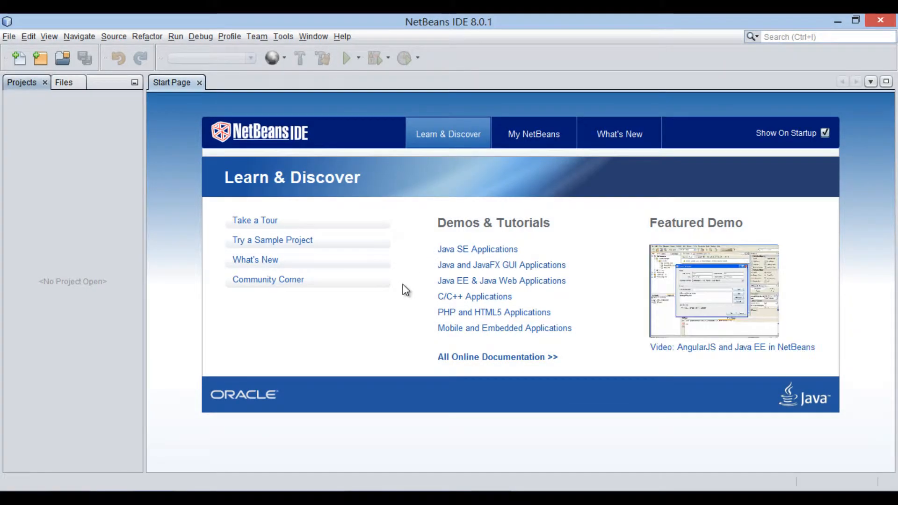
mouse_move(415, 291)
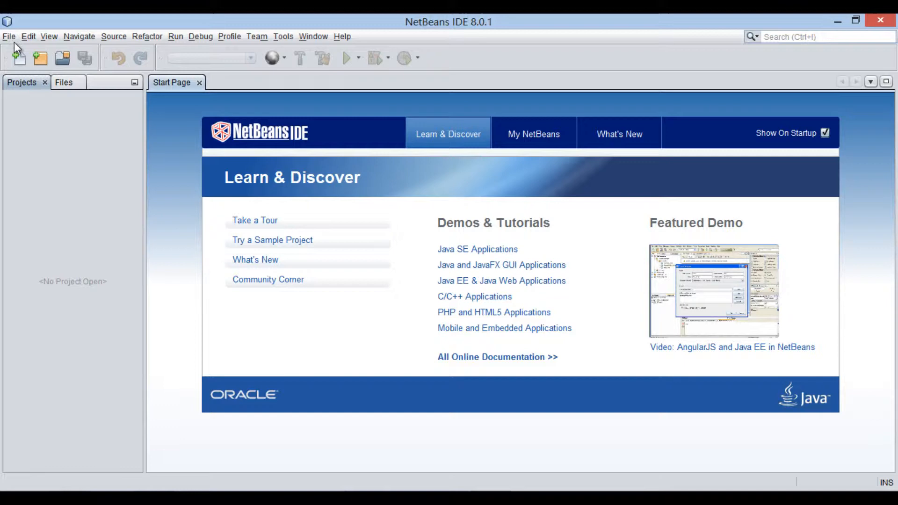
Create JavaFX Application project 'Java FX Tutorials' with Create Application Class unchecked.
left_click(8, 36)
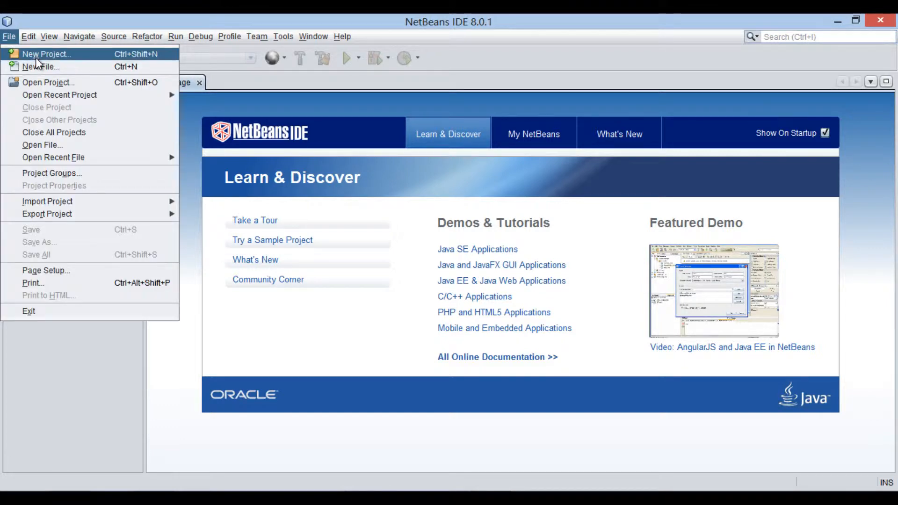
left_click(46, 54)
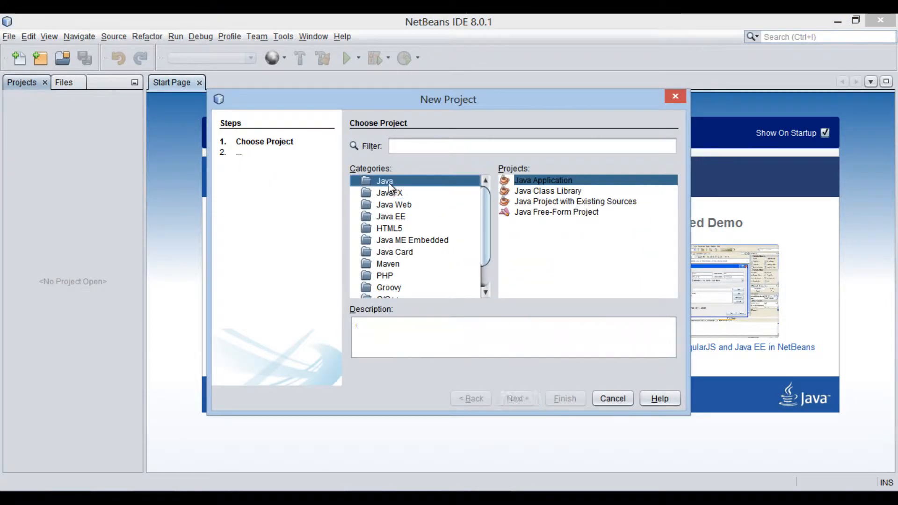
left_click(389, 194)
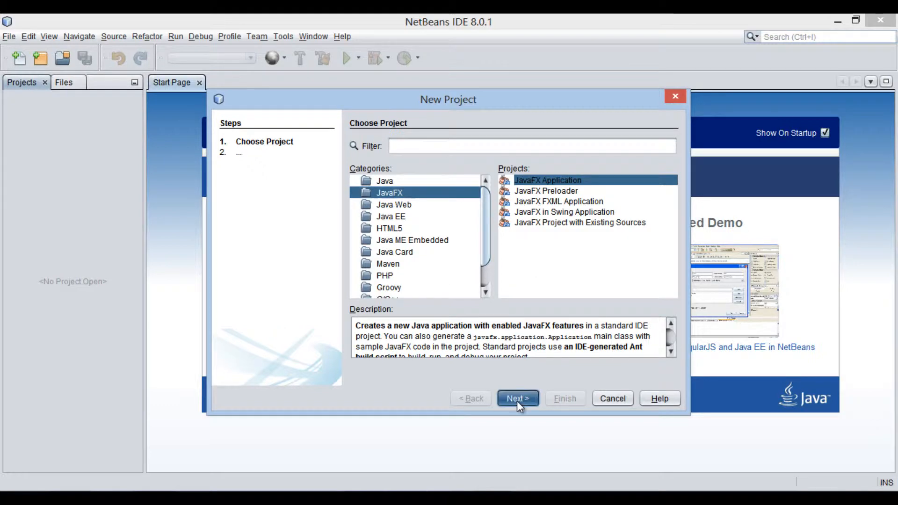
left_click(517, 398)
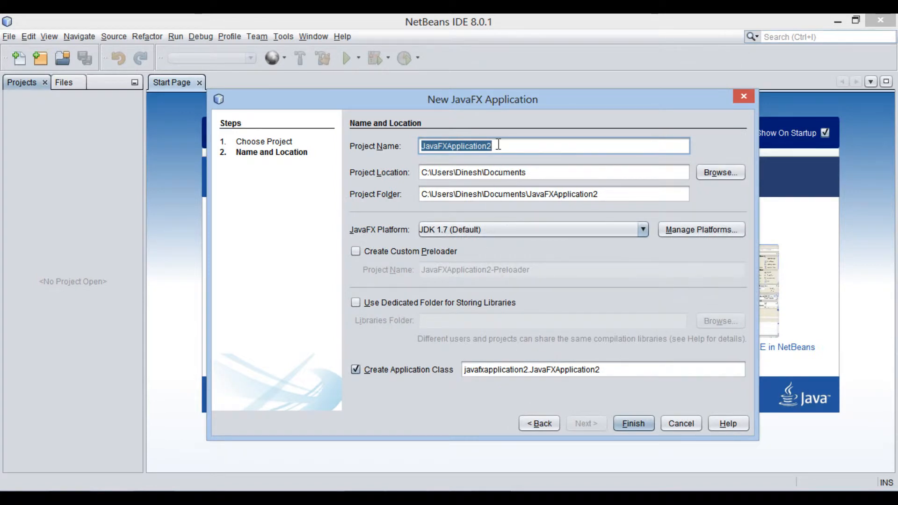
type("Java FX Tutorials")
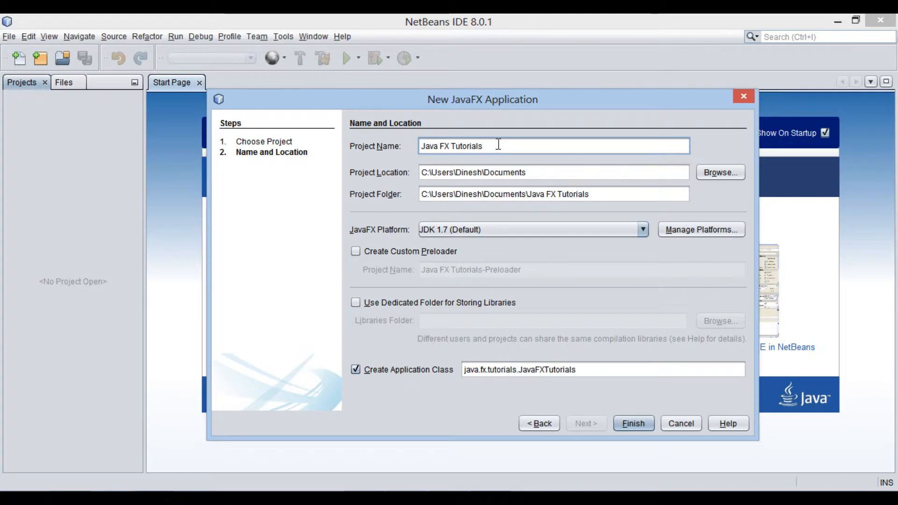
mouse_move(521, 334)
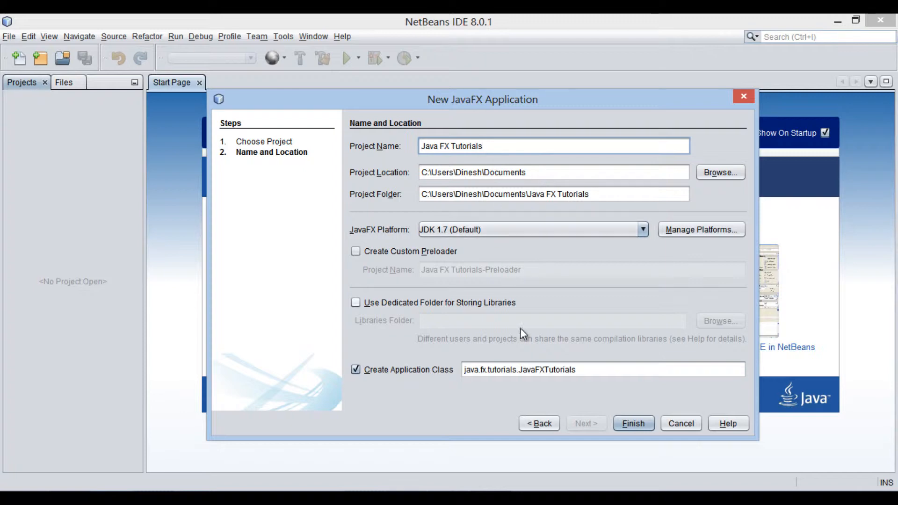
left_click(355, 370)
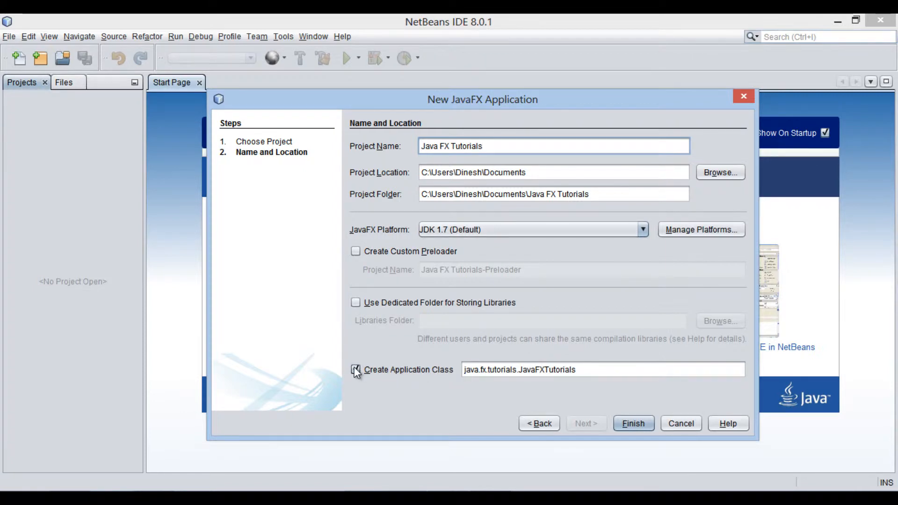
left_click(355, 369)
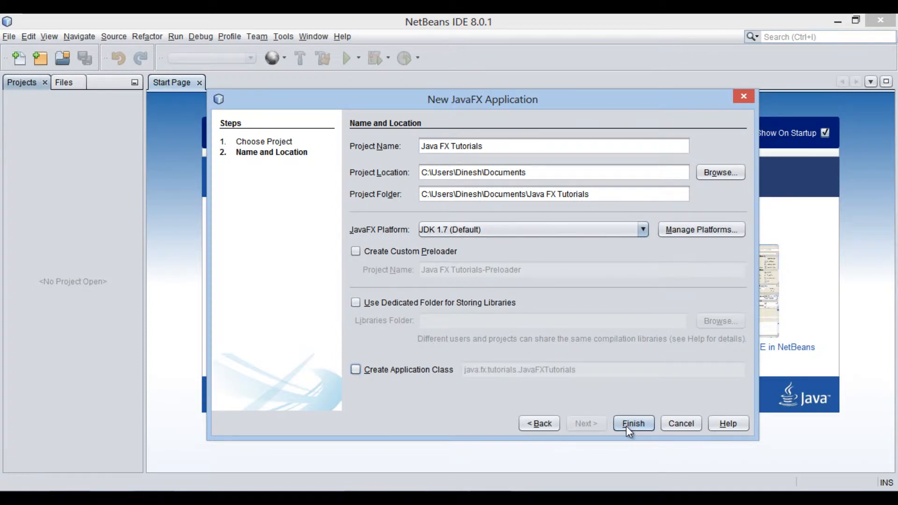
left_click(633, 423)
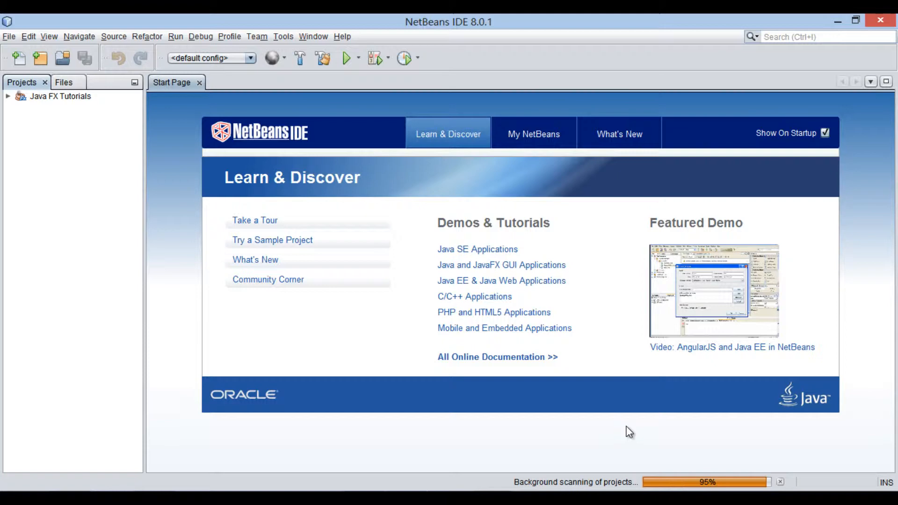
mouse_move(308, 304)
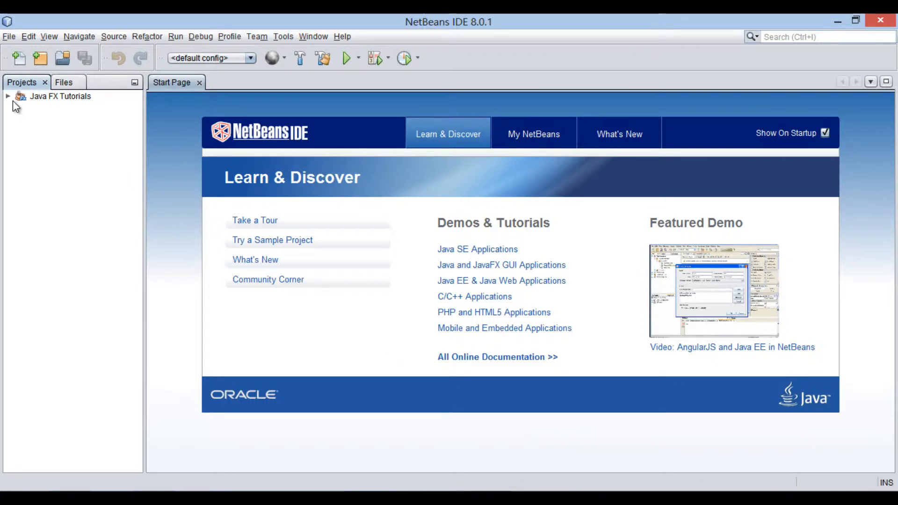
Set up a new JavaFX Main Class 'HelloWorld' in package com.hubberspot.javafx.
left_click(8, 96)
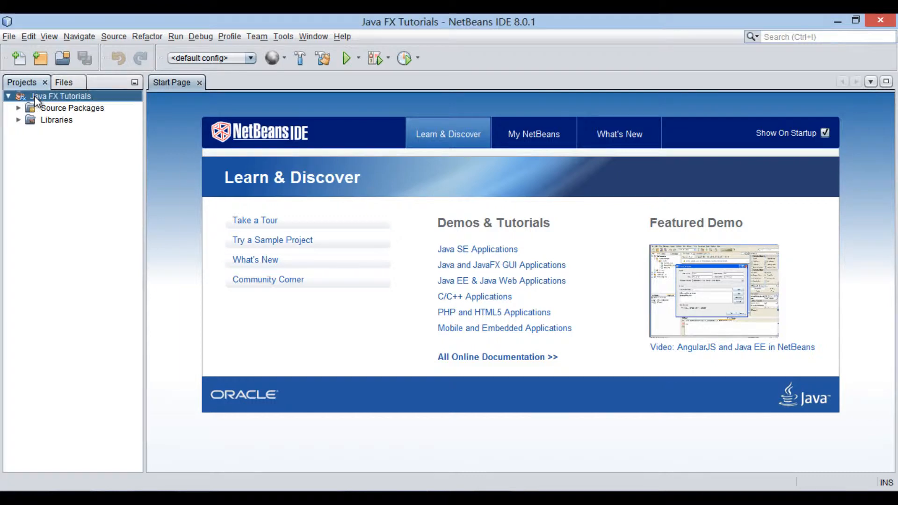
right_click(62, 96)
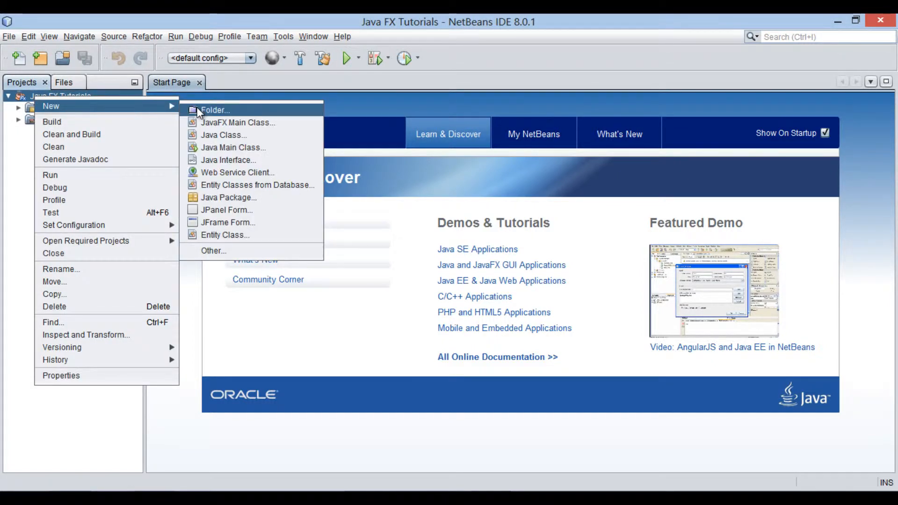
mouse_move(224, 135)
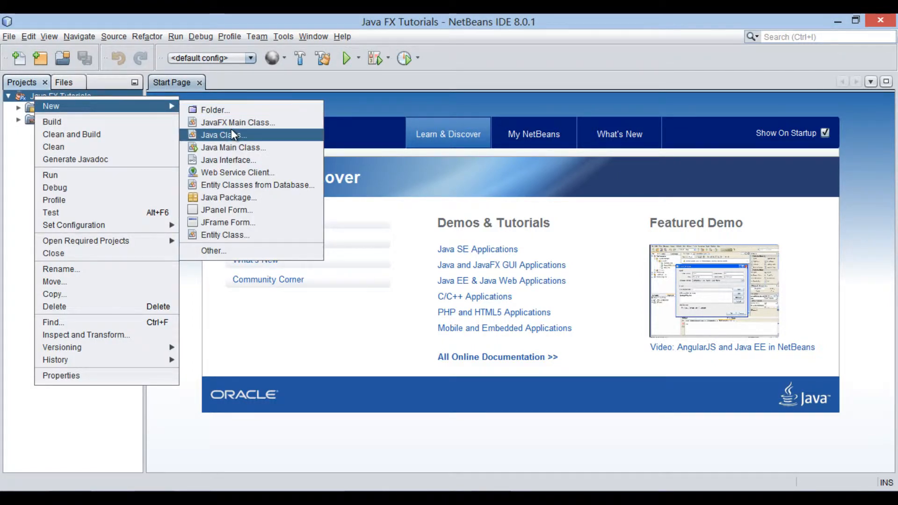
left_click(238, 122)
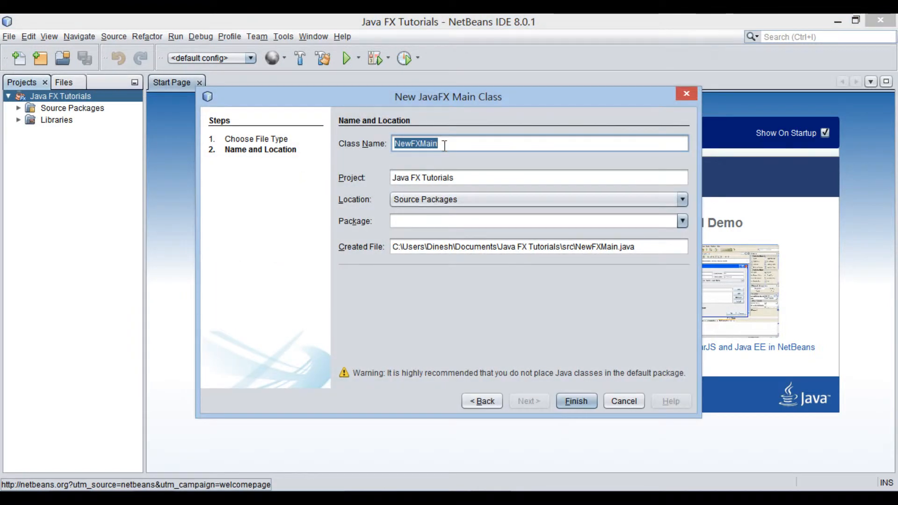
type("H")
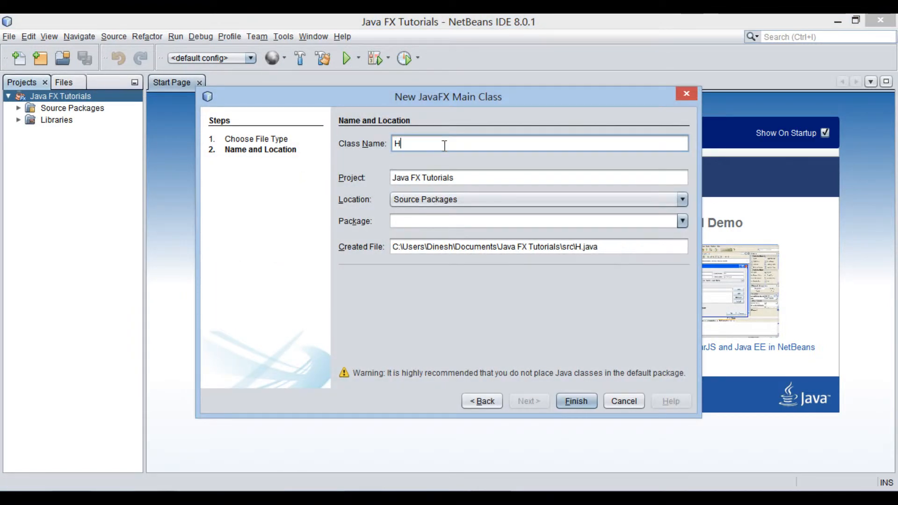
type("elloW")
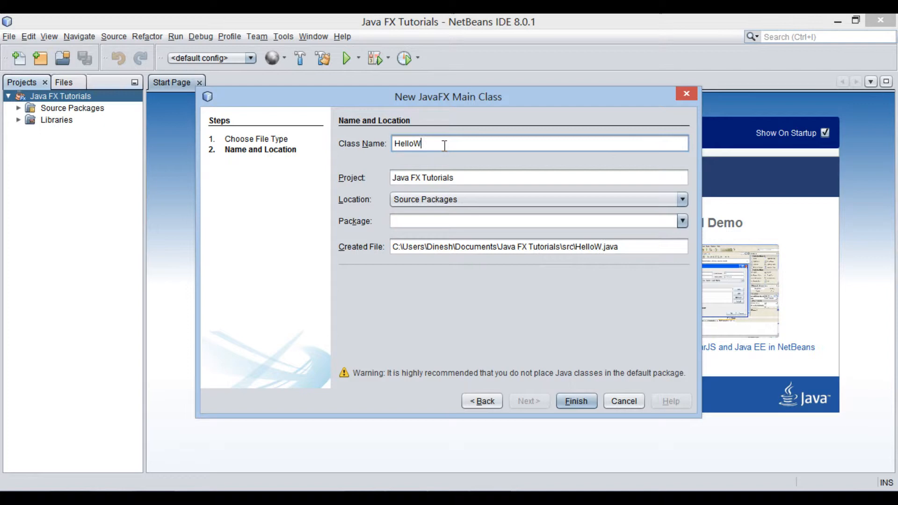
type("orld")
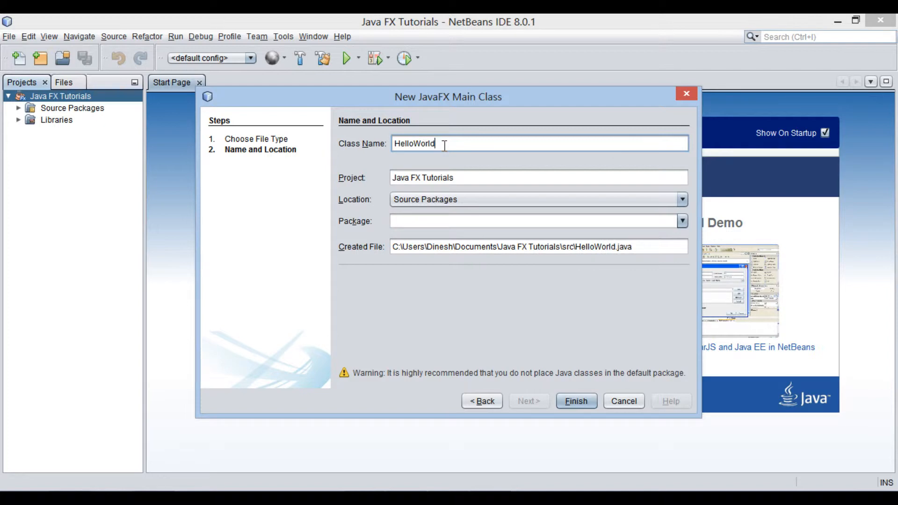
left_click(536, 220)
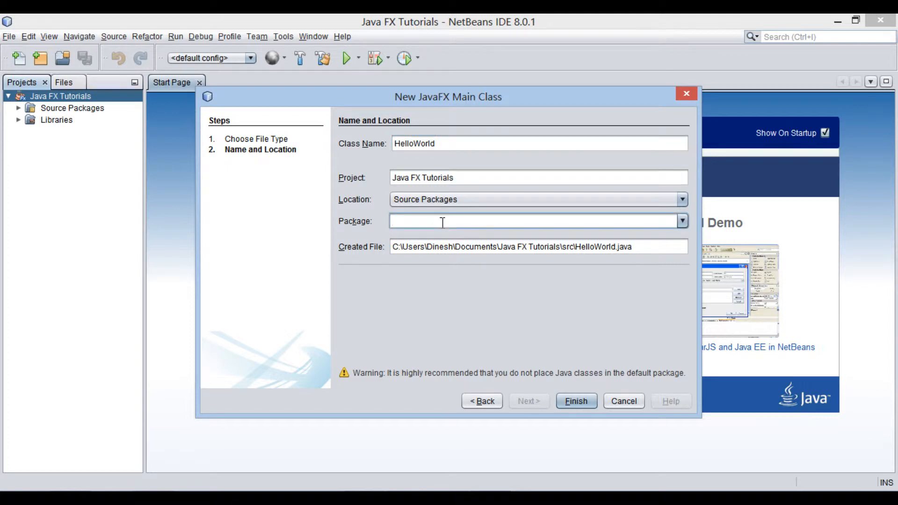
type("com")
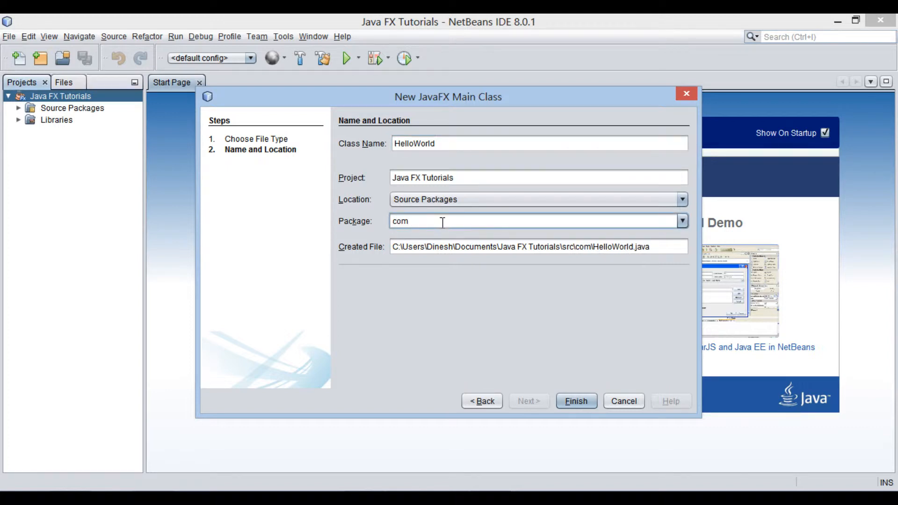
type(".hubberspot.javafx")
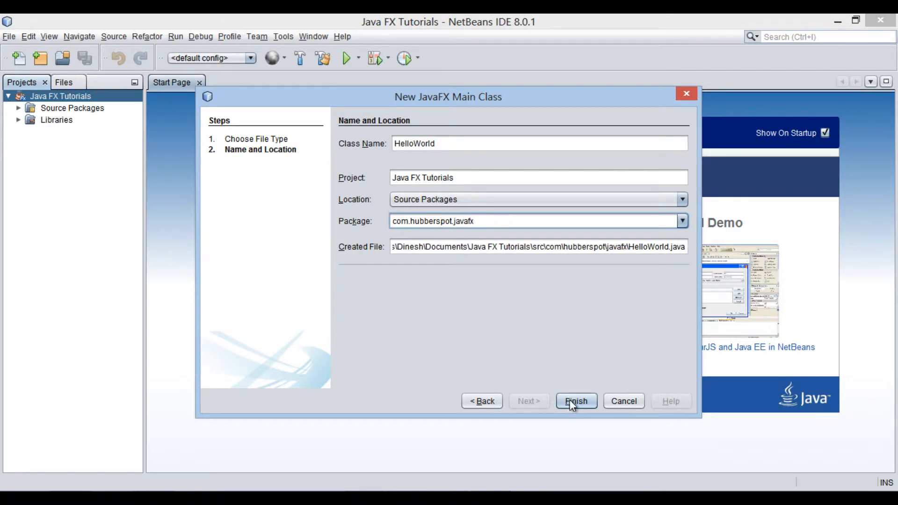
Create the HelloWorld class and make it extend Application.
left_click(576, 401)
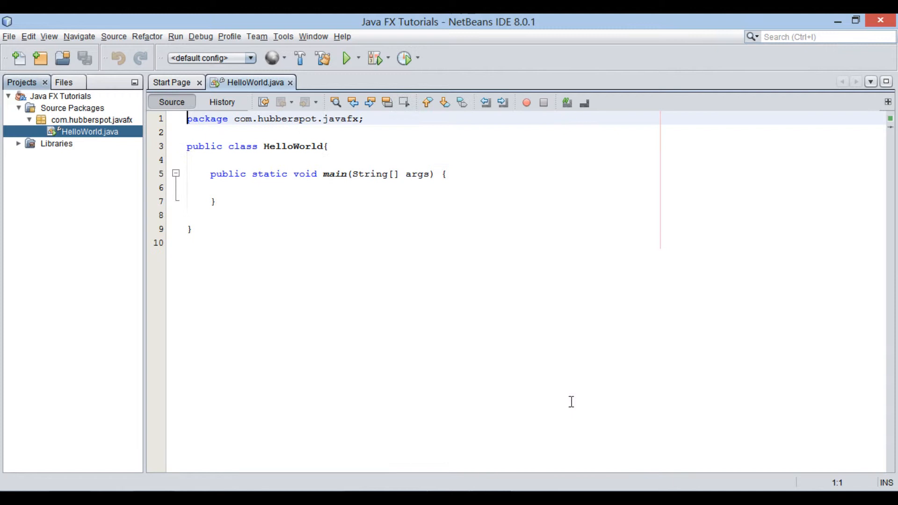
mouse_move(283, 147)
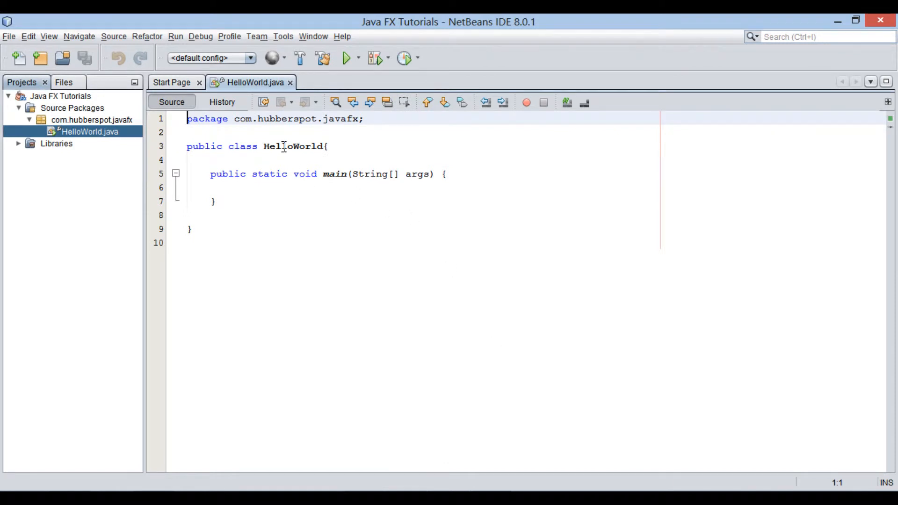
double_click(292, 146)
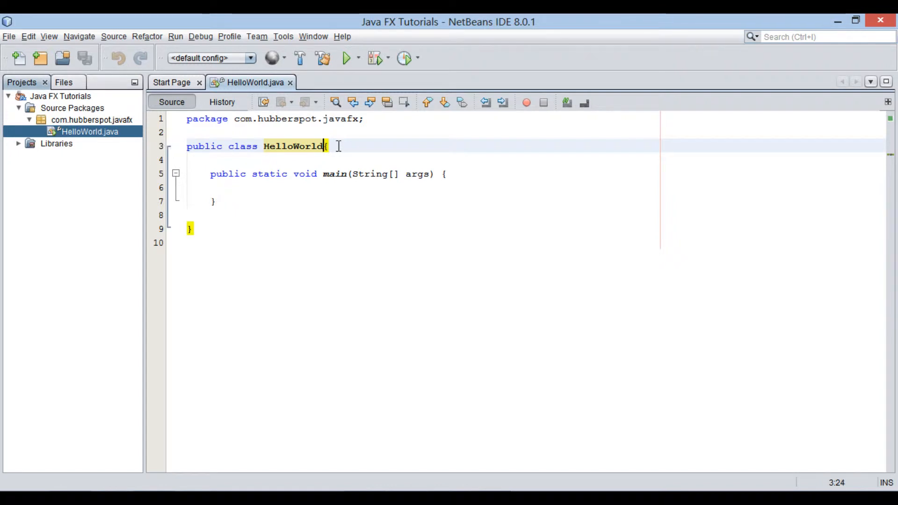
type("exte")
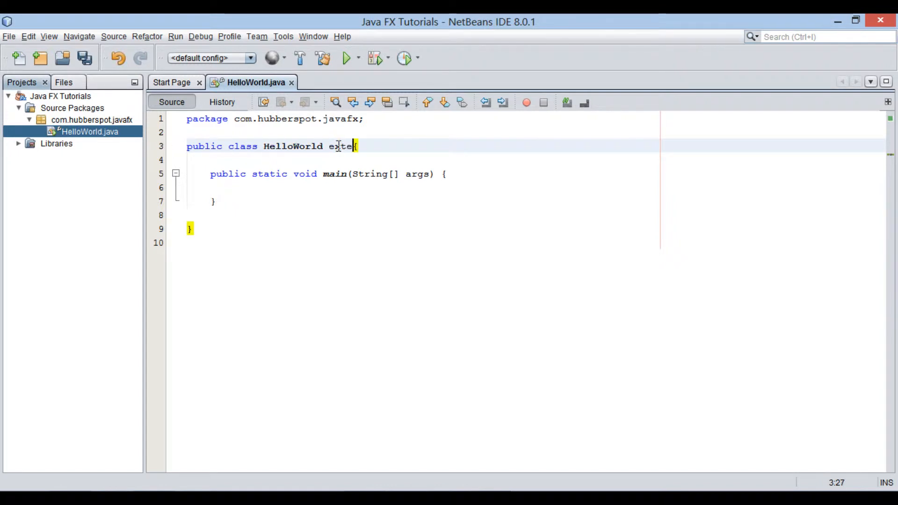
type("nds")
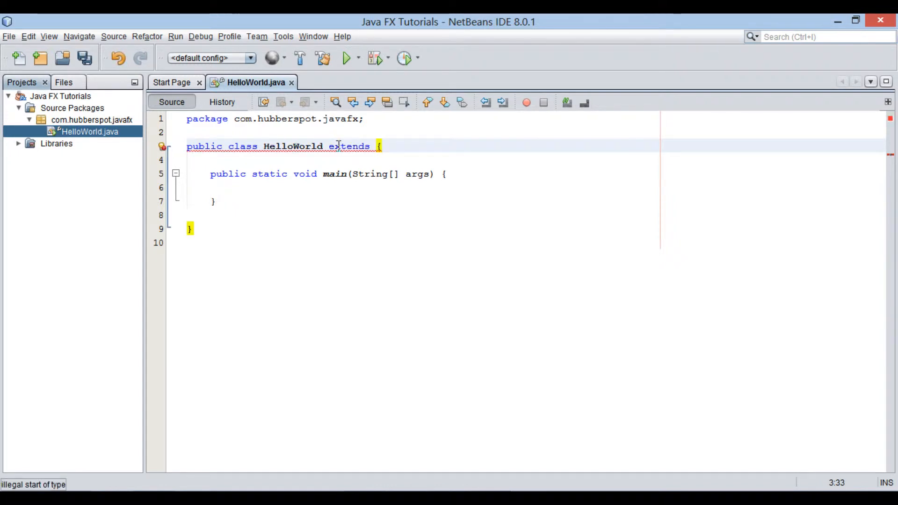
type("Applica")
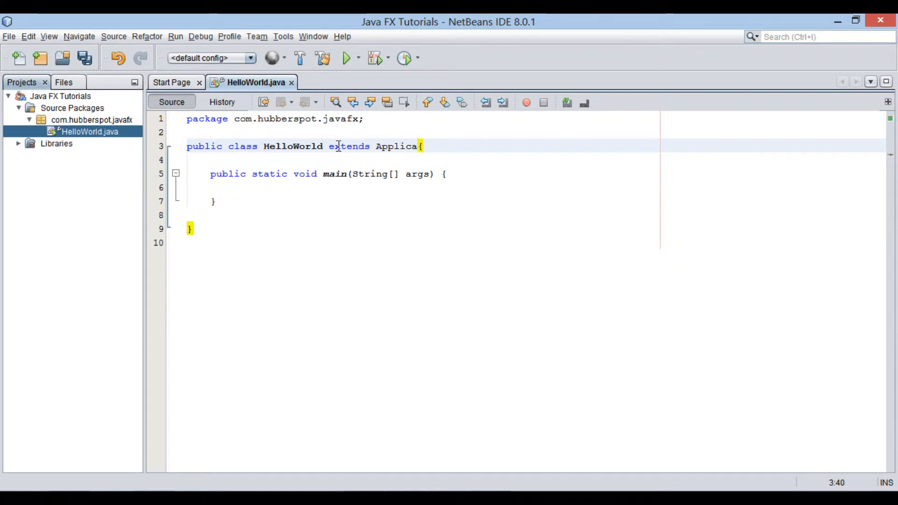
type("tion")
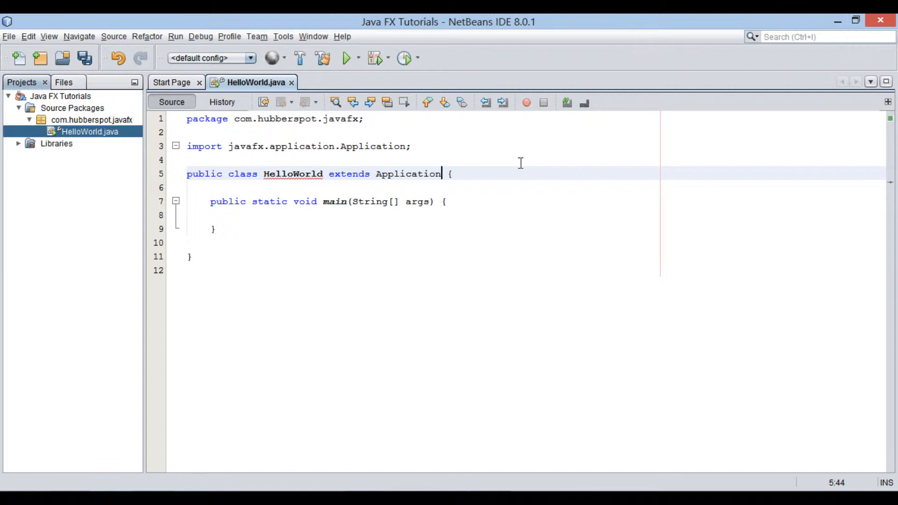
Use the hint 'Implement all abstract methods' to generate start(Stage stage).
left_click(450, 174)
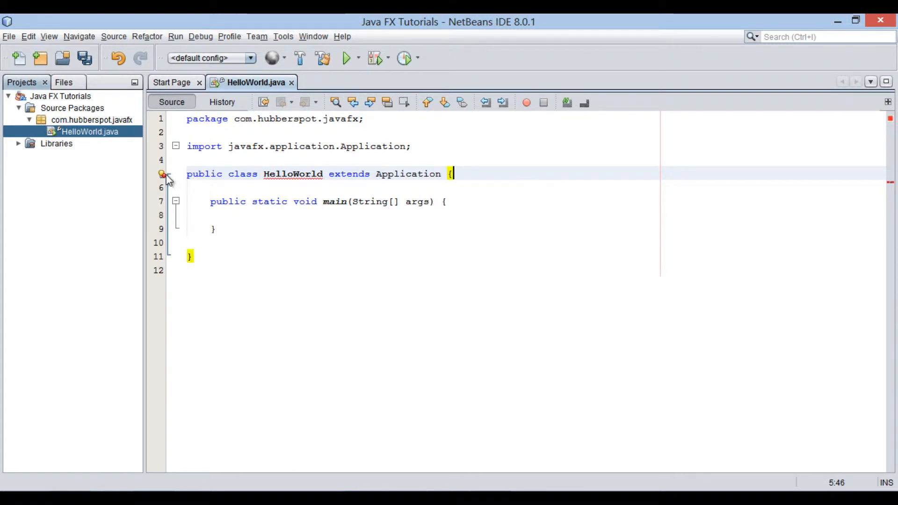
left_click(163, 174)
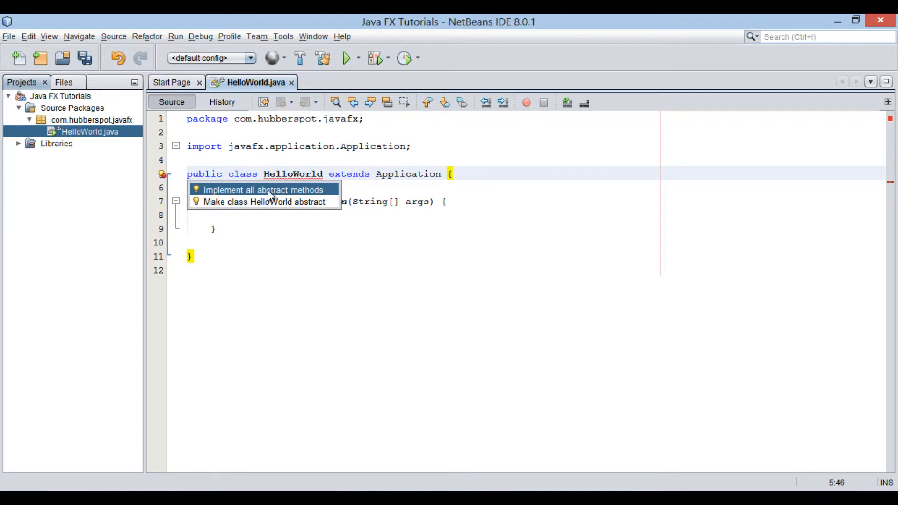
left_click(262, 190)
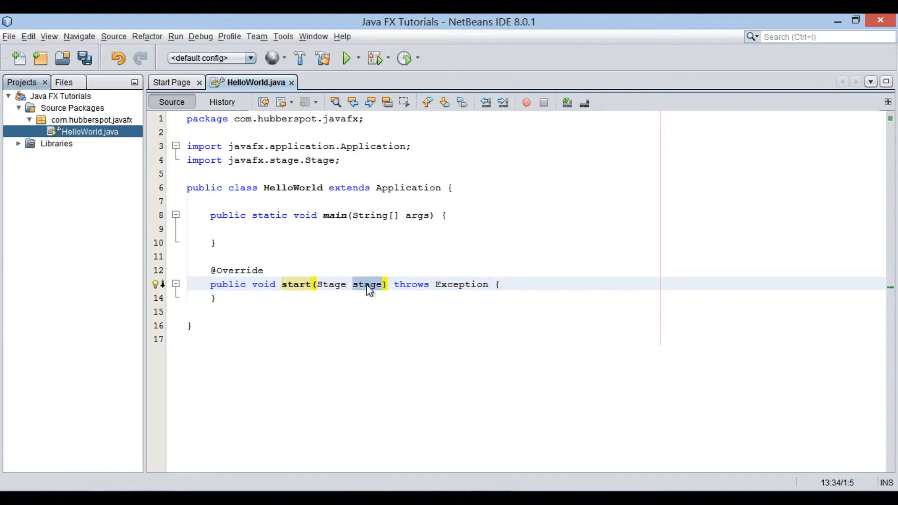
In start(), declare Button button and set its text to 'Press Me !!!'.
left_click(499, 284)
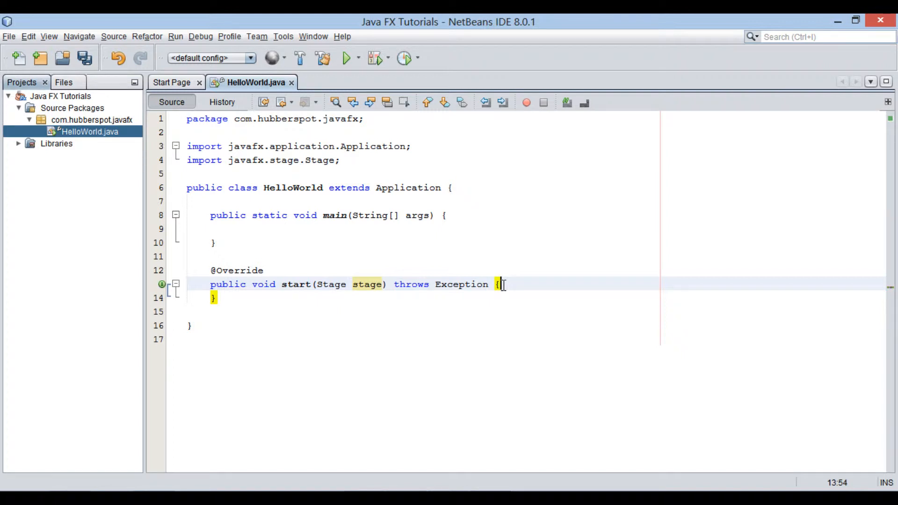
key("enter")
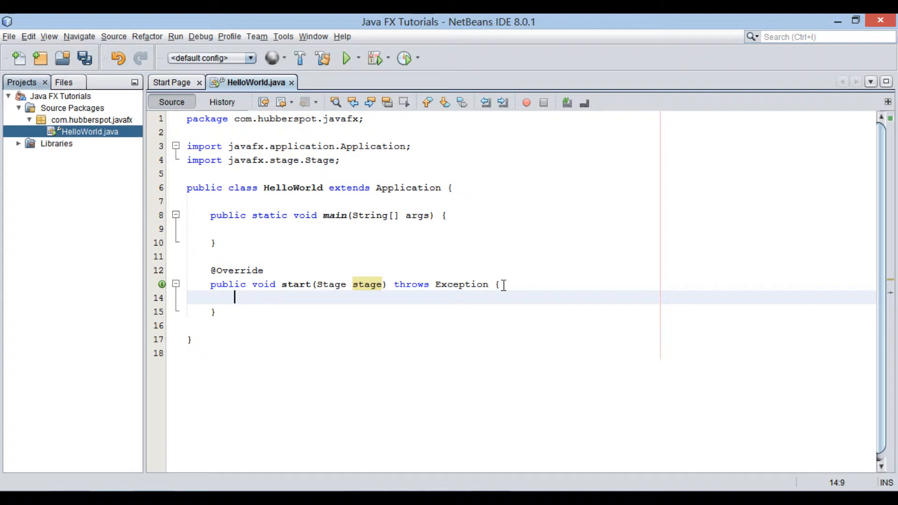
type("Button button")
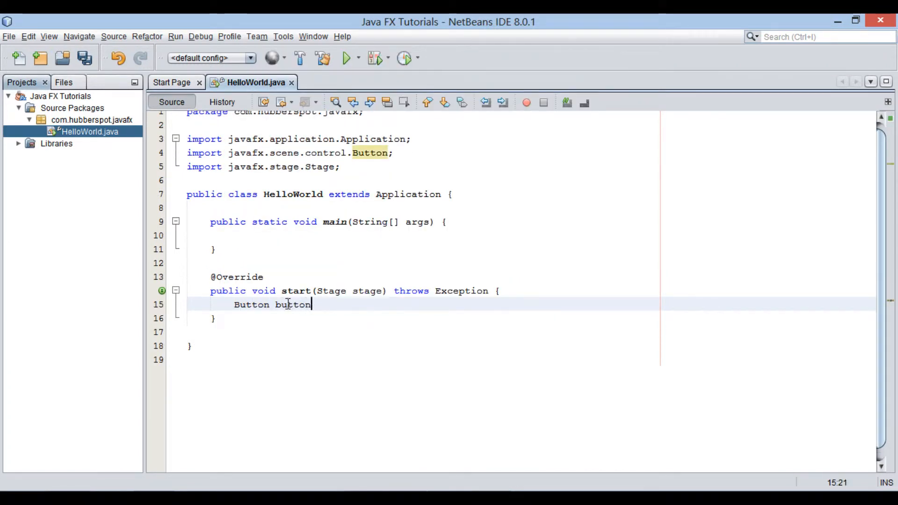
type("= new Button(")
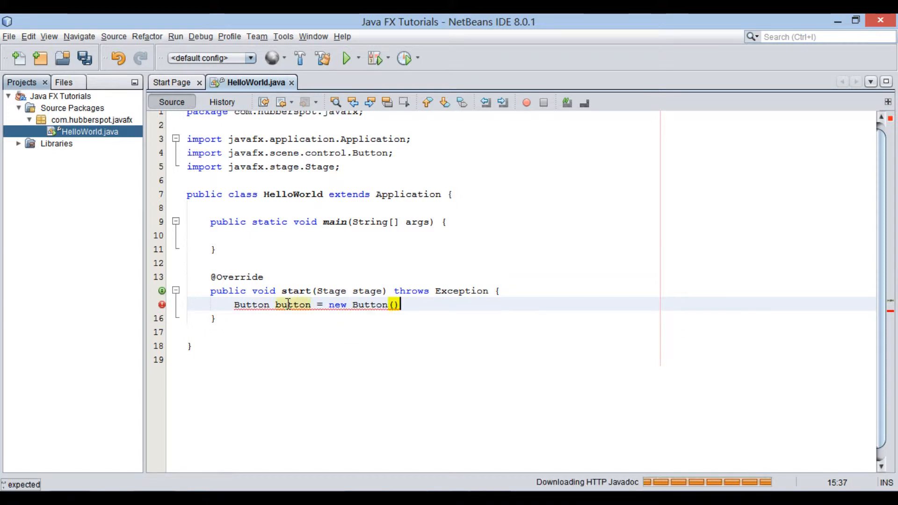
type(";")
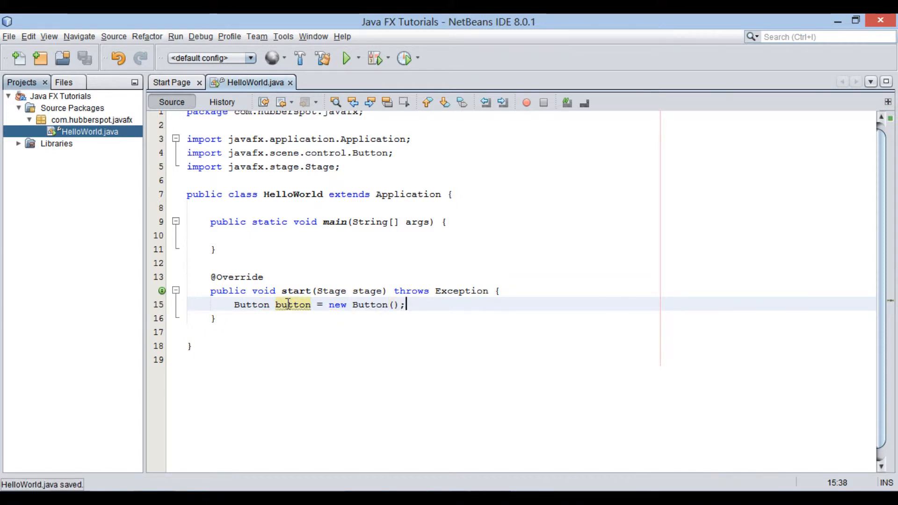
type("bu")
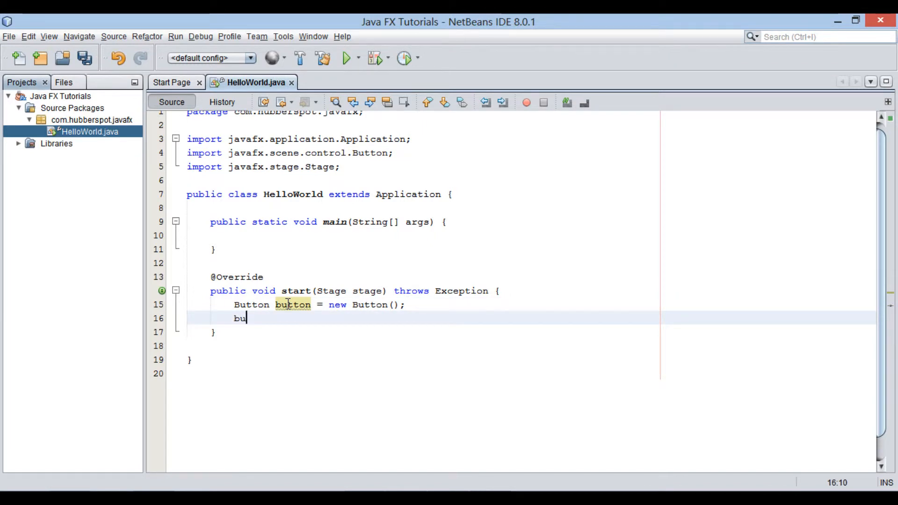
type("tton.")
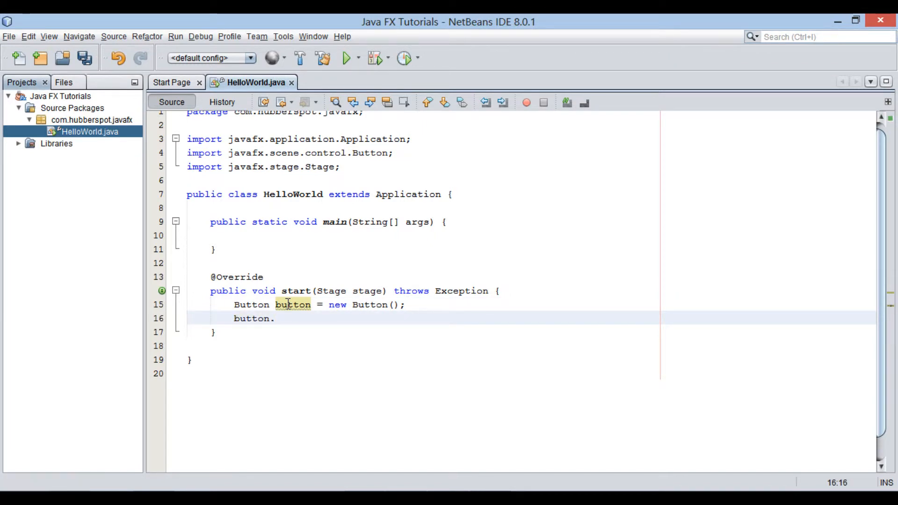
type("setText(null)")
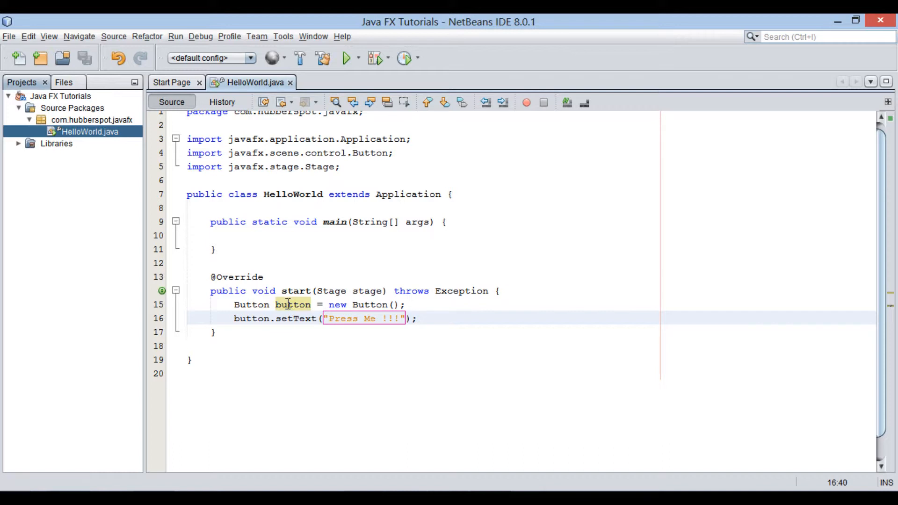
Give the button a setOnAction handler that prints 'Hello World.' to the console.
type("b")
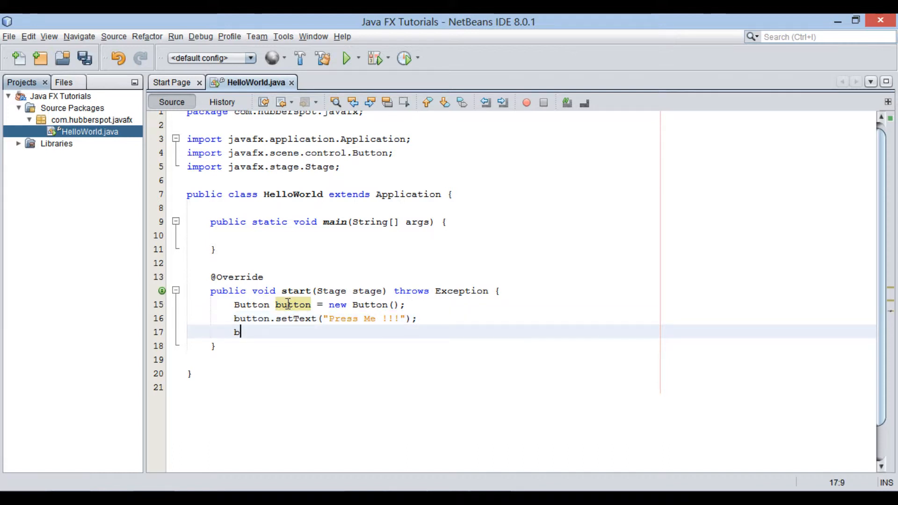
type("utton")
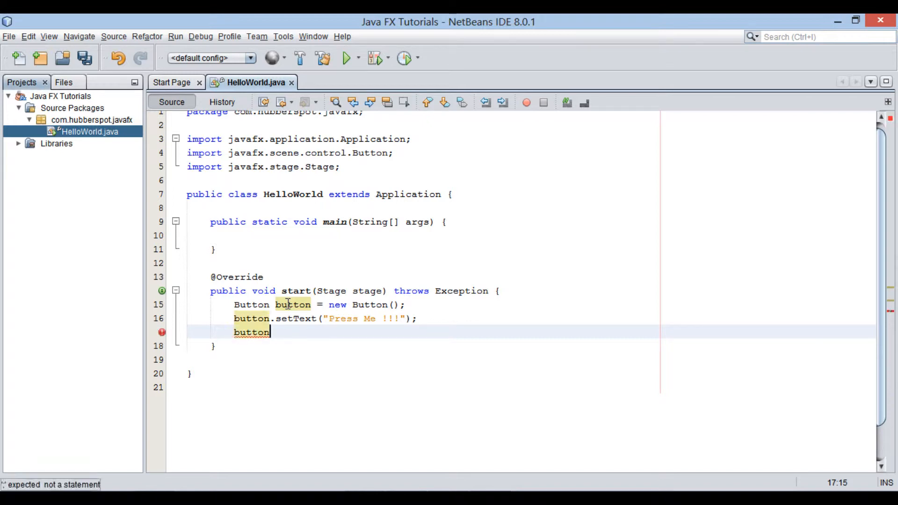
type(".setOnAction(new EventHandler<ActionEvent>() {")
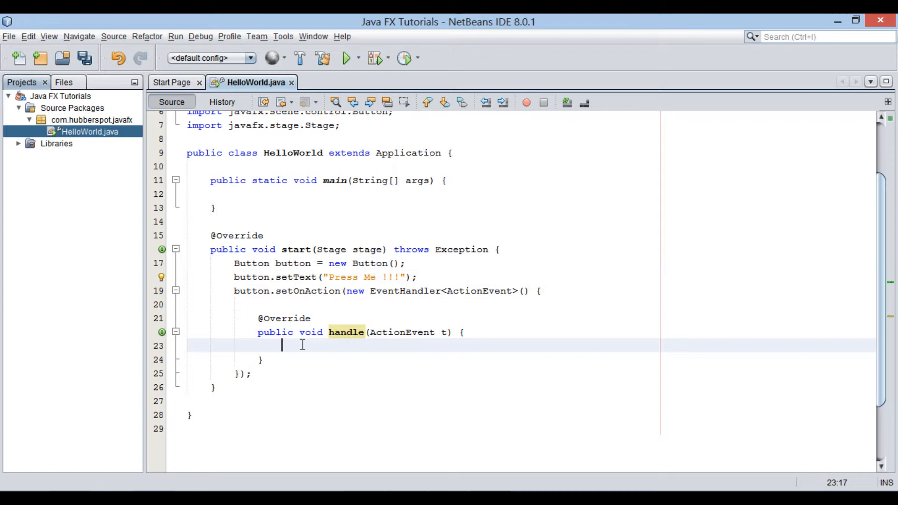
type("sout")
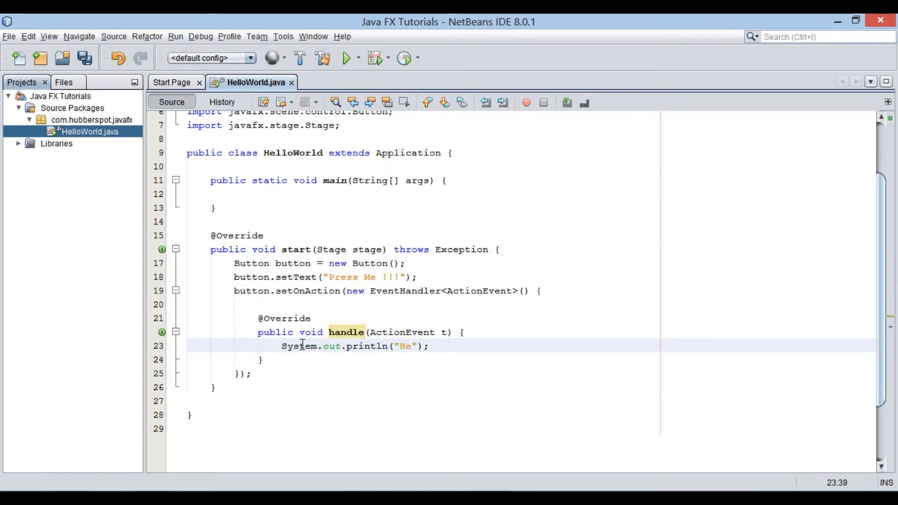
type("llo World.")
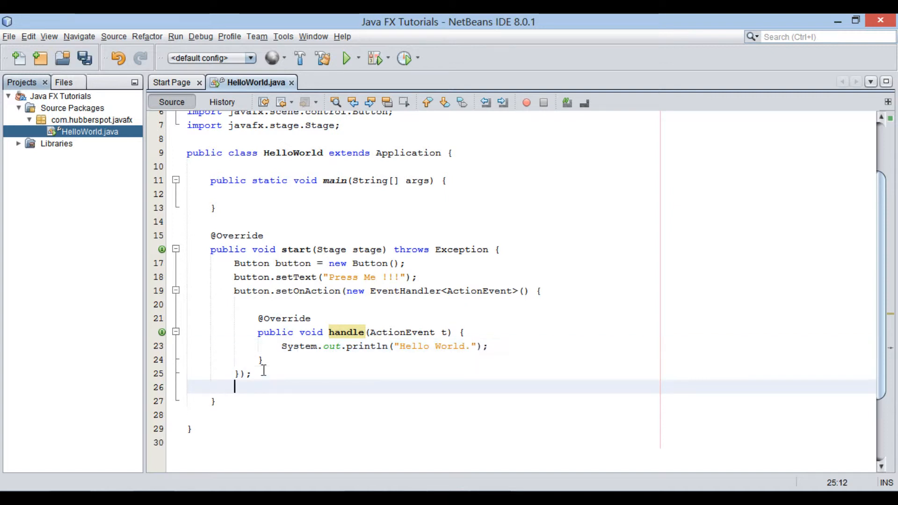
Declare StackPane root = new StackPane() and call root.getChildren().add(button).
type("s")
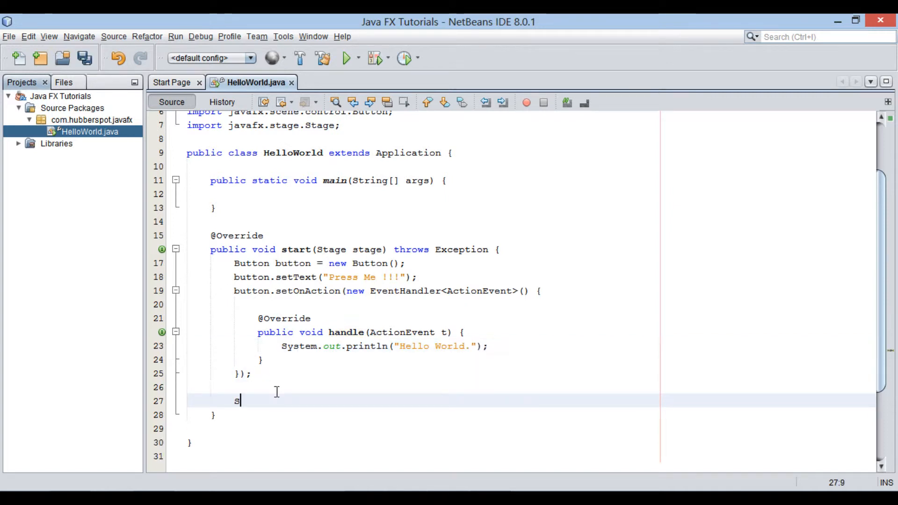
type("tackPane root")
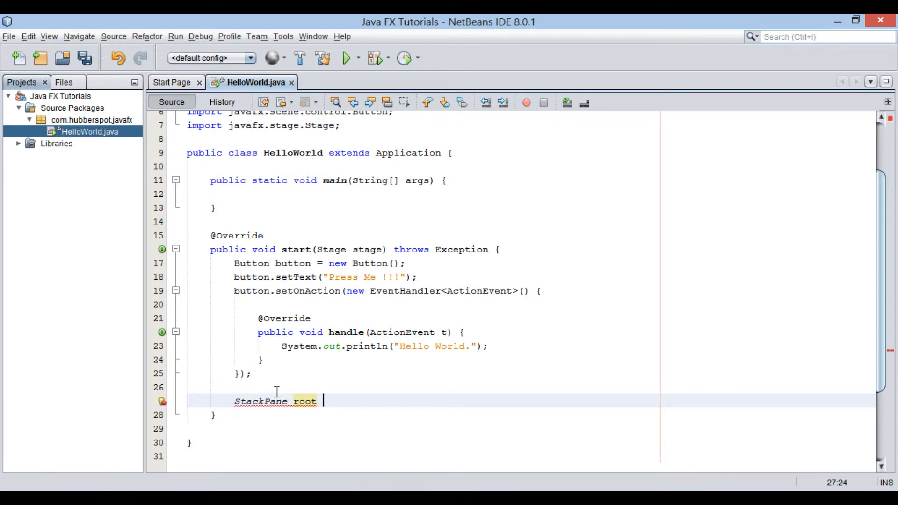
type("= new Sta")
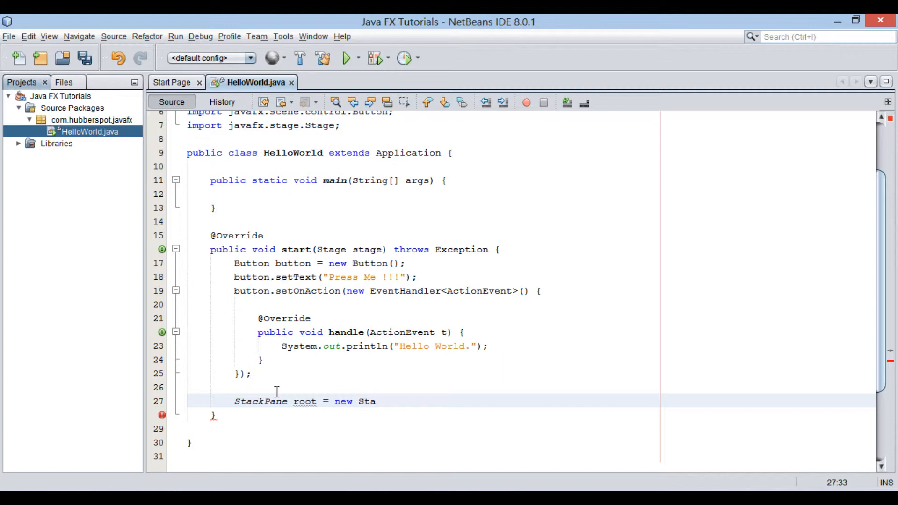
type("ckPane();")
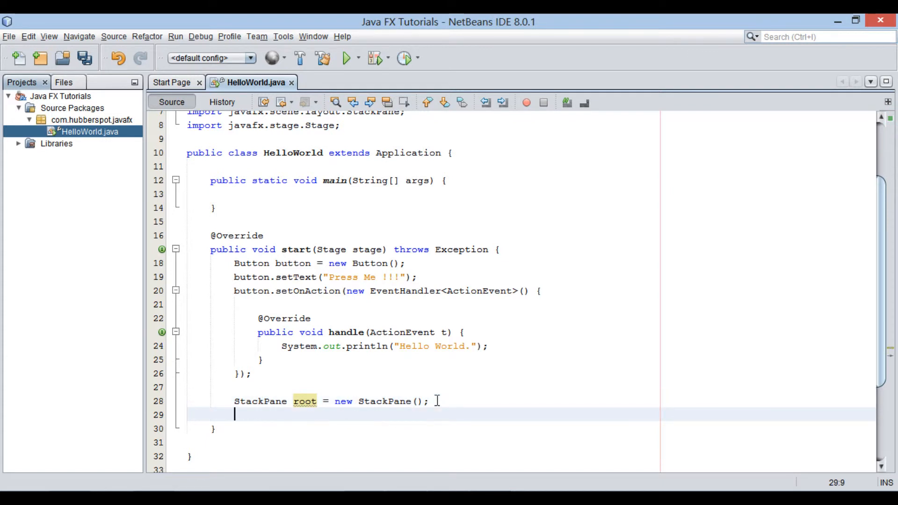
left_click(261, 276)
type("root")
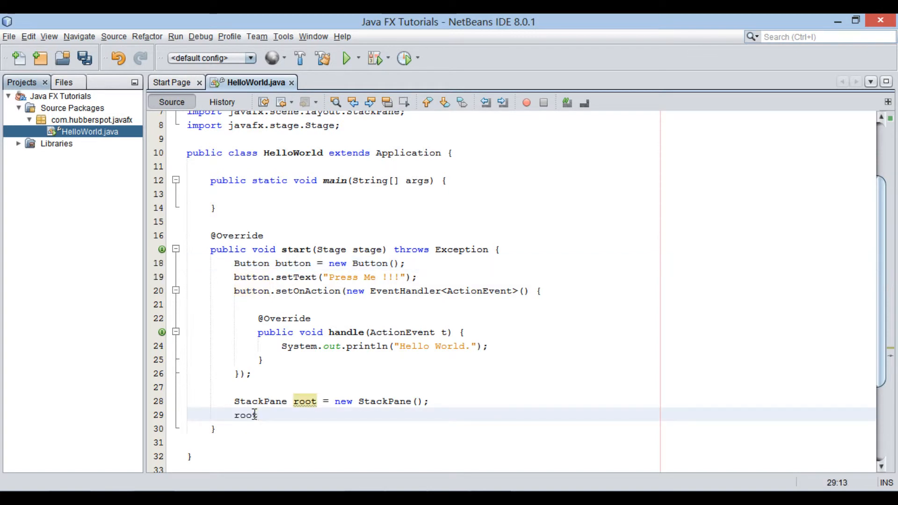
type(".get")
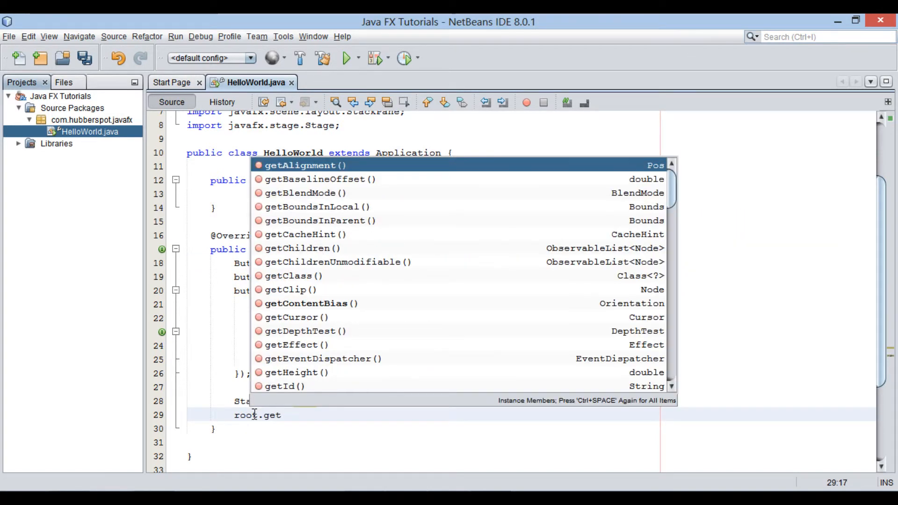
type("Children(")
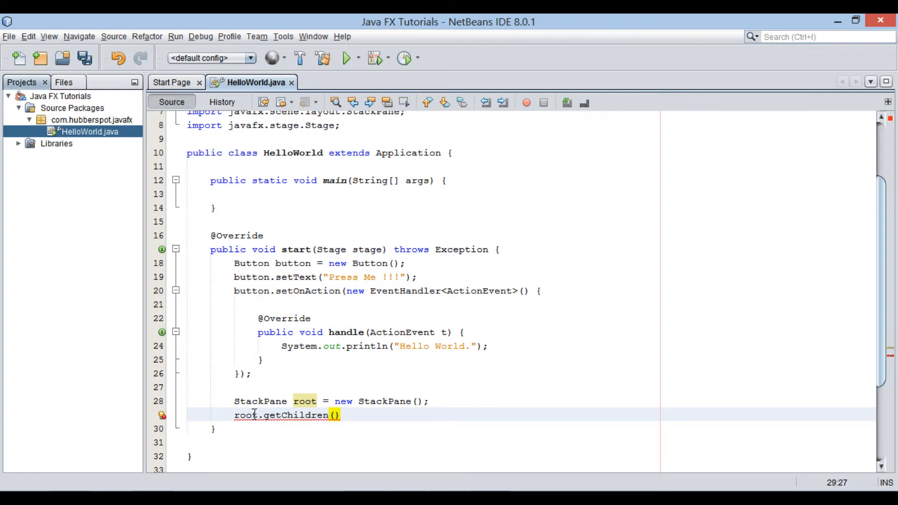
type(".add(butto")
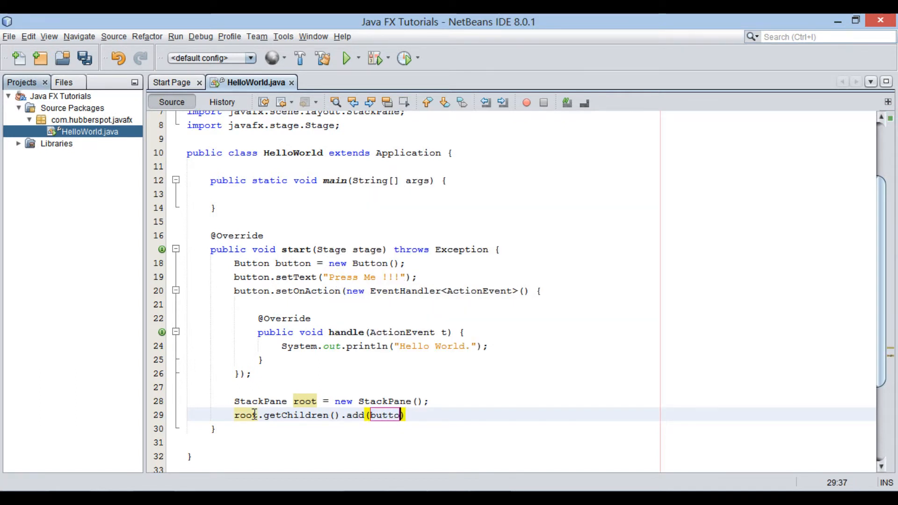
type("n);")
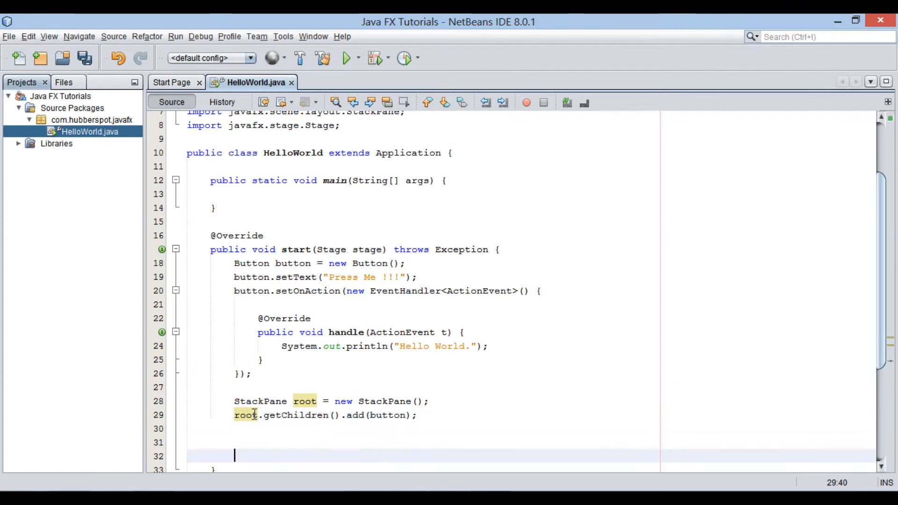
scroll("down", 3)
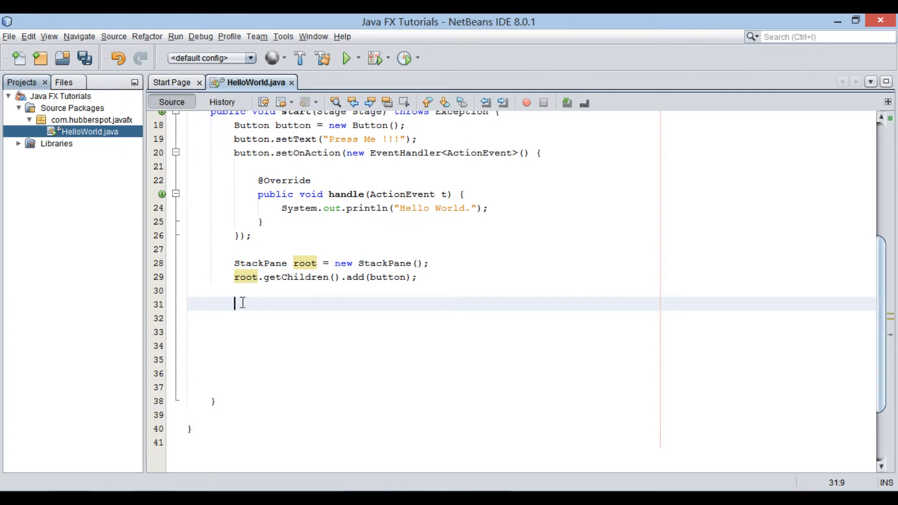
Create Scene scene = new Scene(root, 300, 250).
type("Sc")
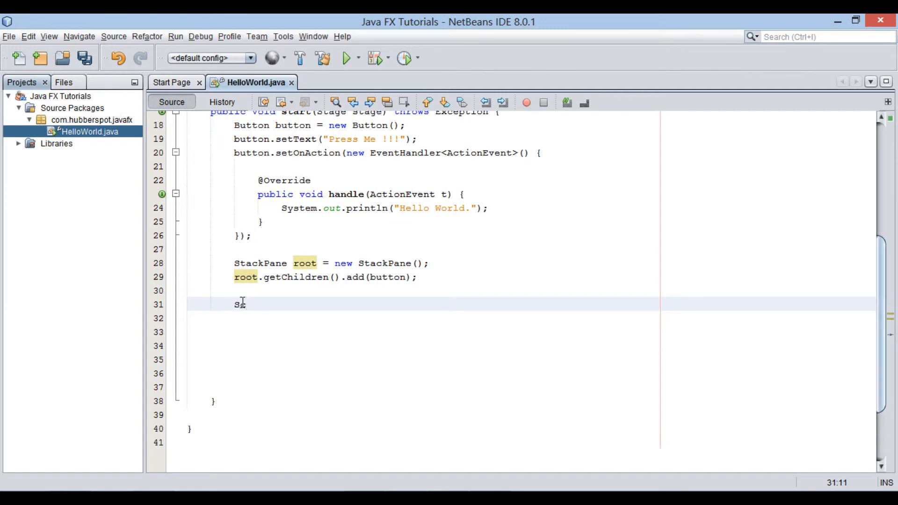
type("cene s")
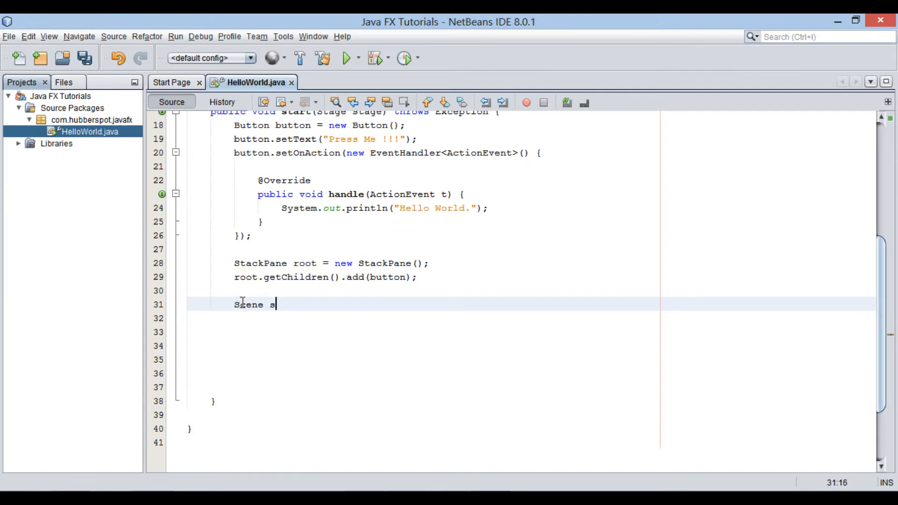
type("cene = new Sc")
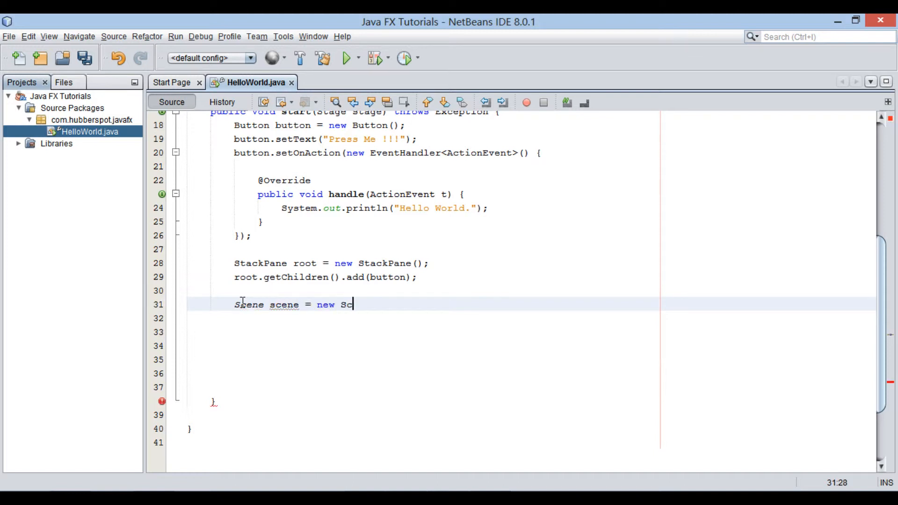
type("ene(root, d, d1);")
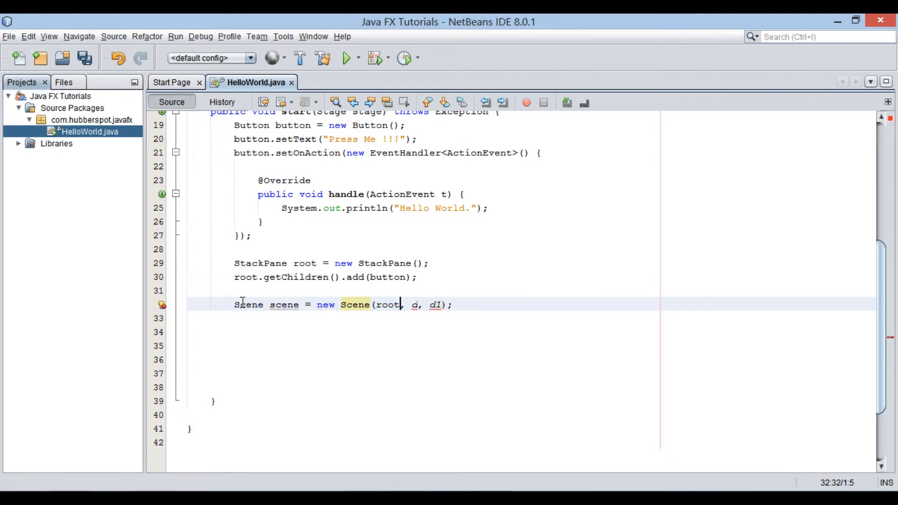
type("300, 2")
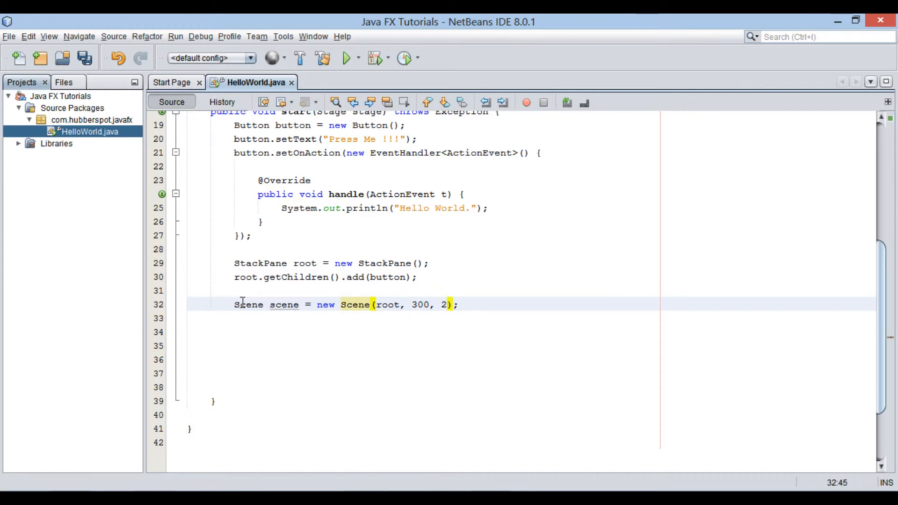
type("50")
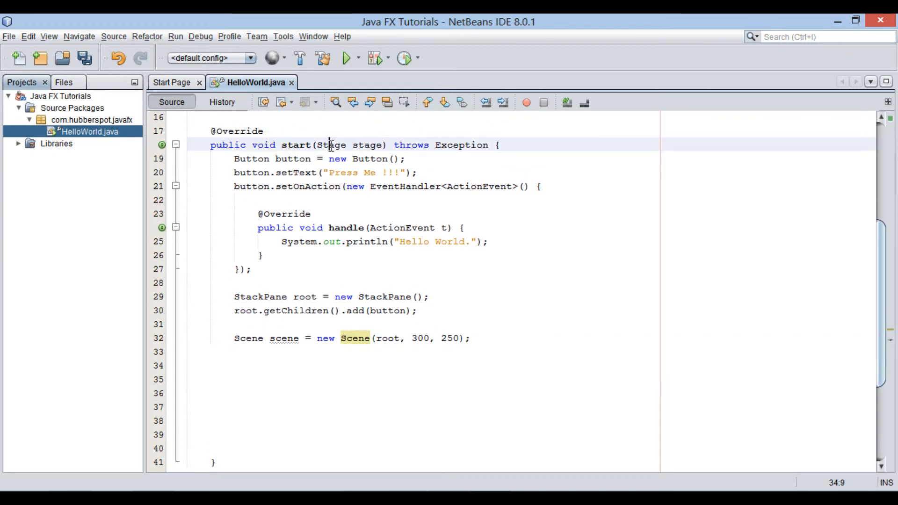
Title the stage 'Hello World Demo', set its scene, show it, and save.
type("stage.setTitle(\"Hello W\");")
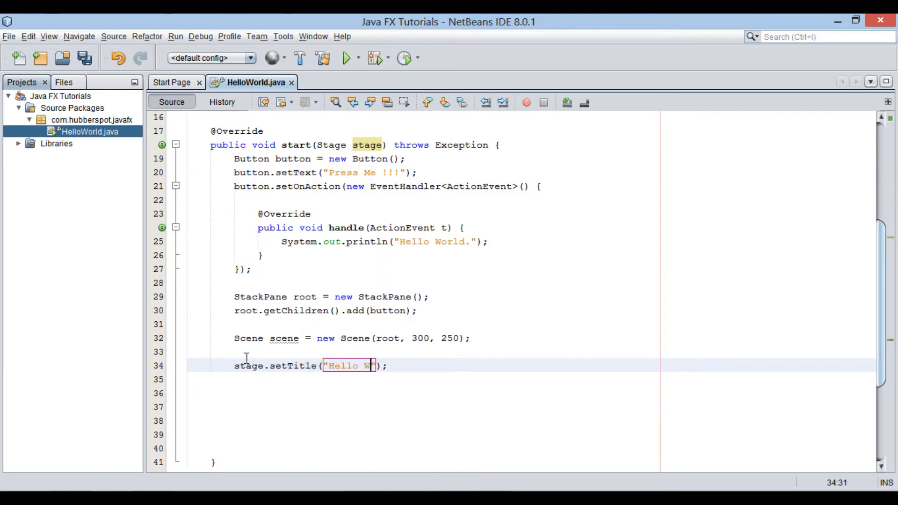
type("orld Demo")
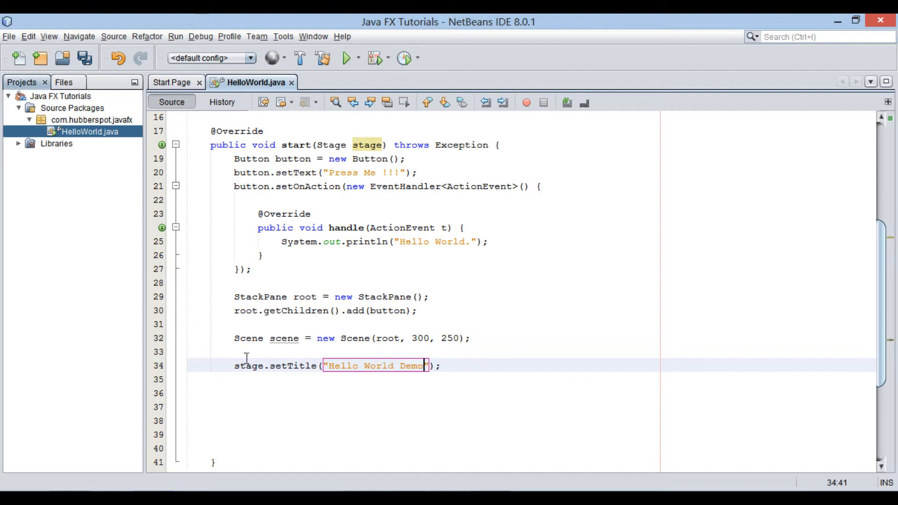
type("sta")
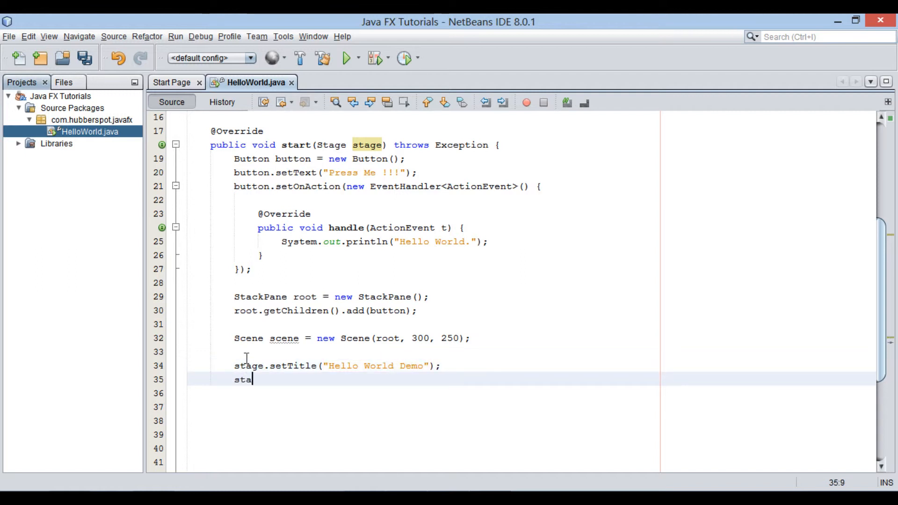
type("ge.set")
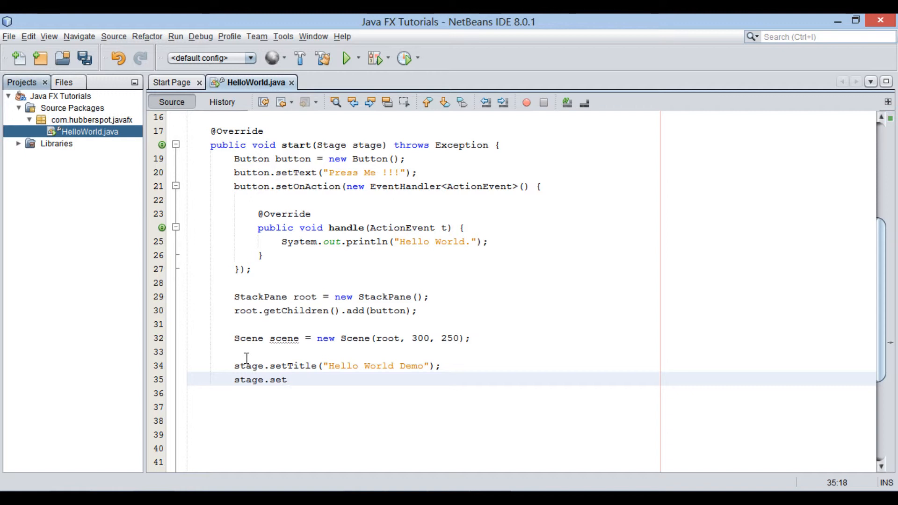
type("Scene(scene);")
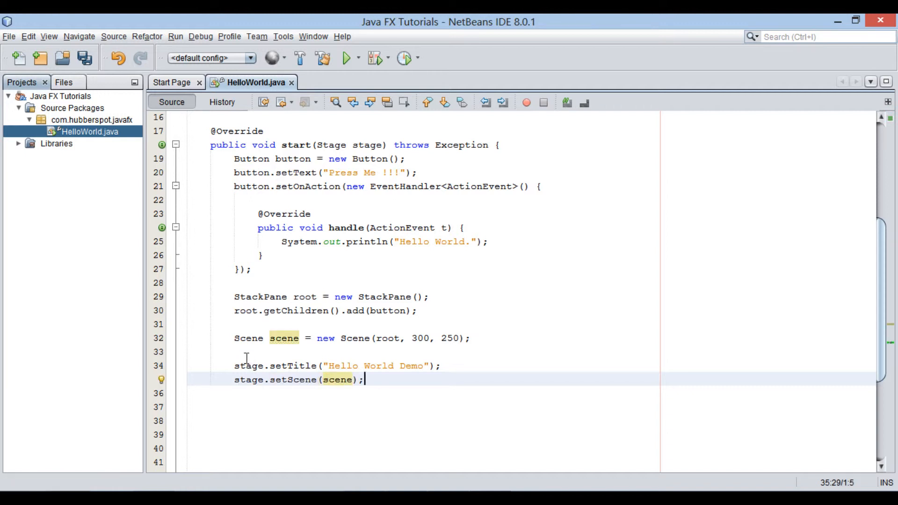
type("stag")
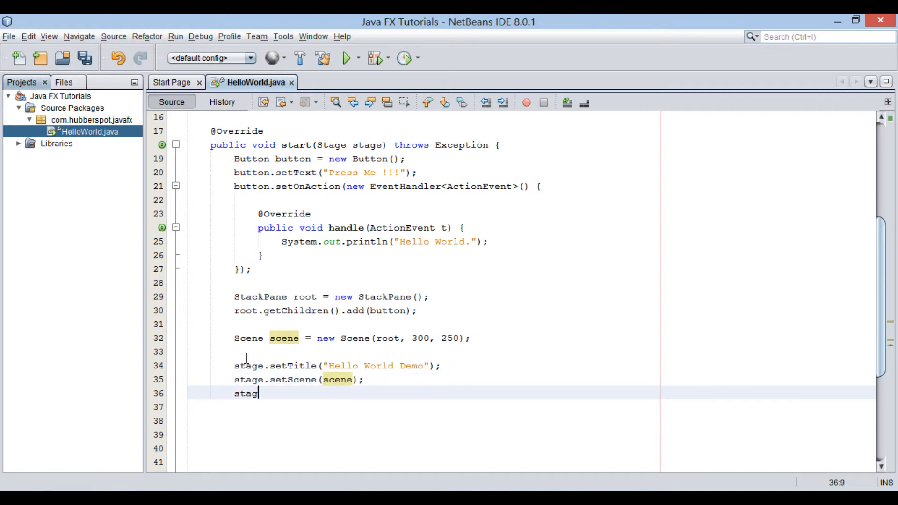
type("e.show();")
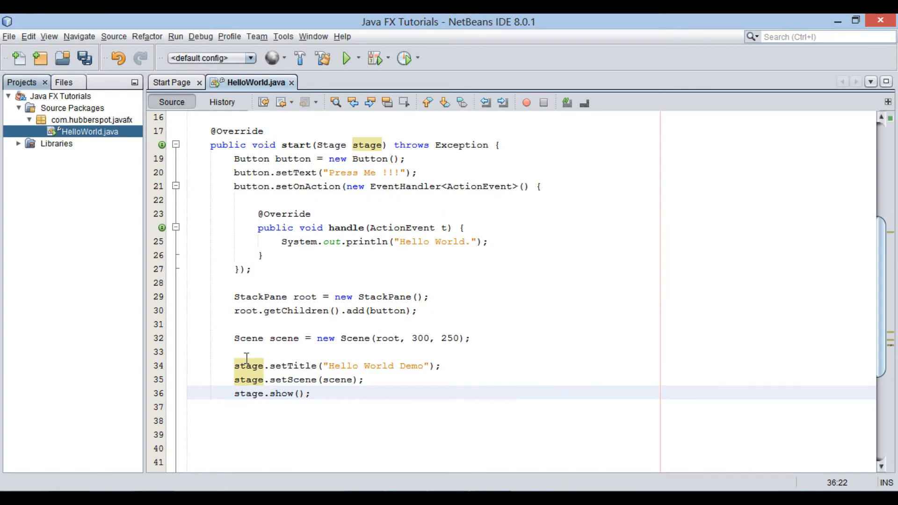
key("ctrl+s")
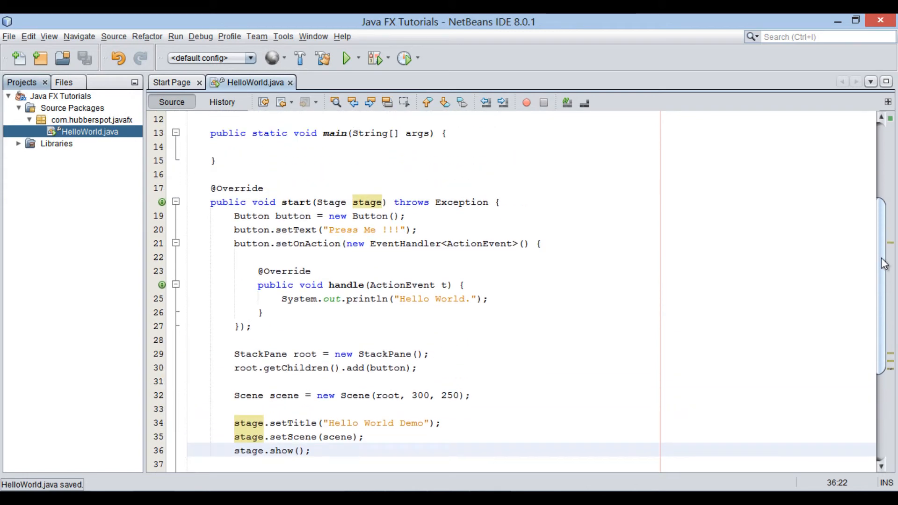
Add Application.launch(args) to main and save HelloWorld.java.
scroll("down", 3)
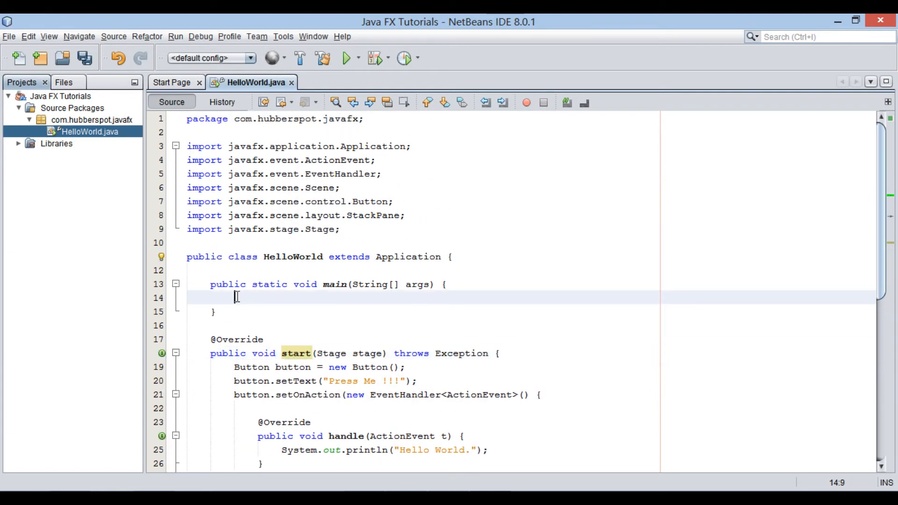
type("Application.")
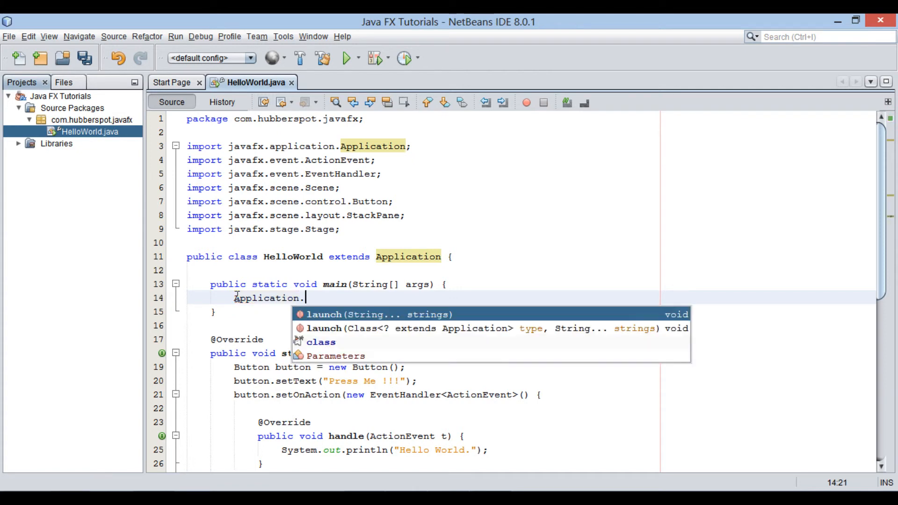
type("launch(args);")
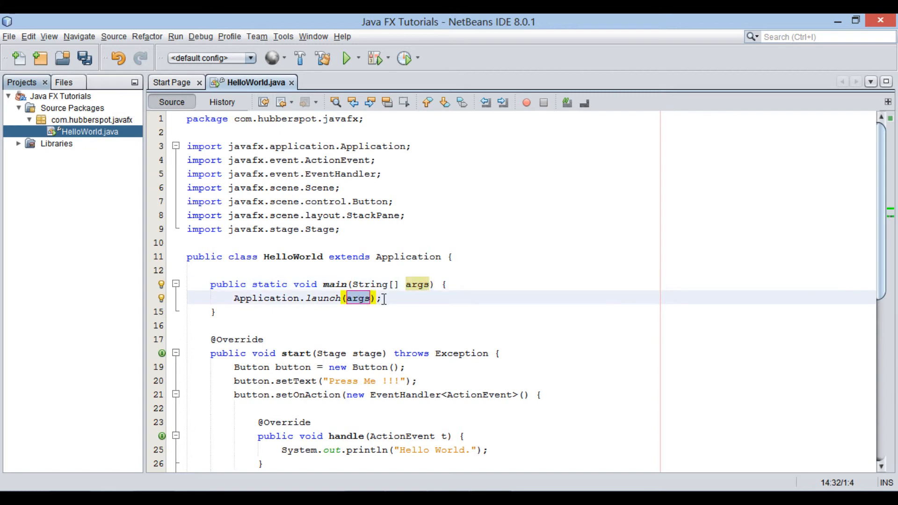
key("ctrl+s")
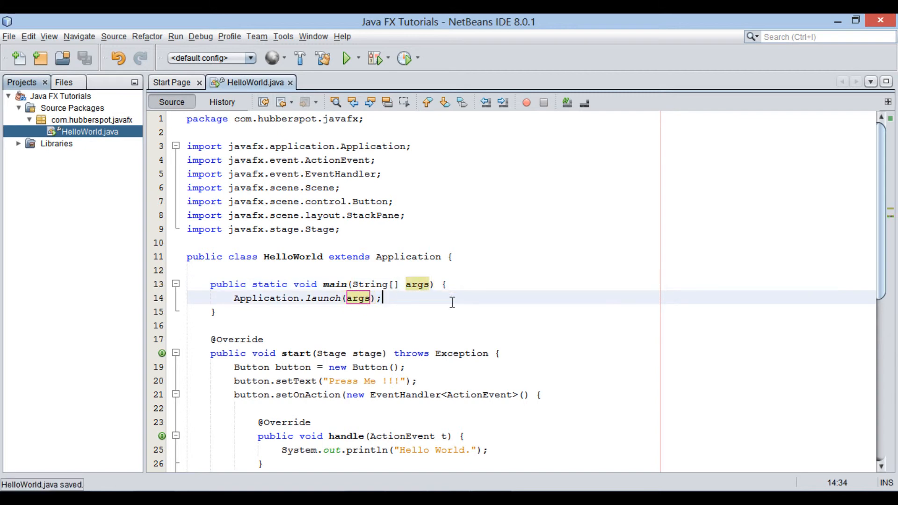
scroll("down", 3)
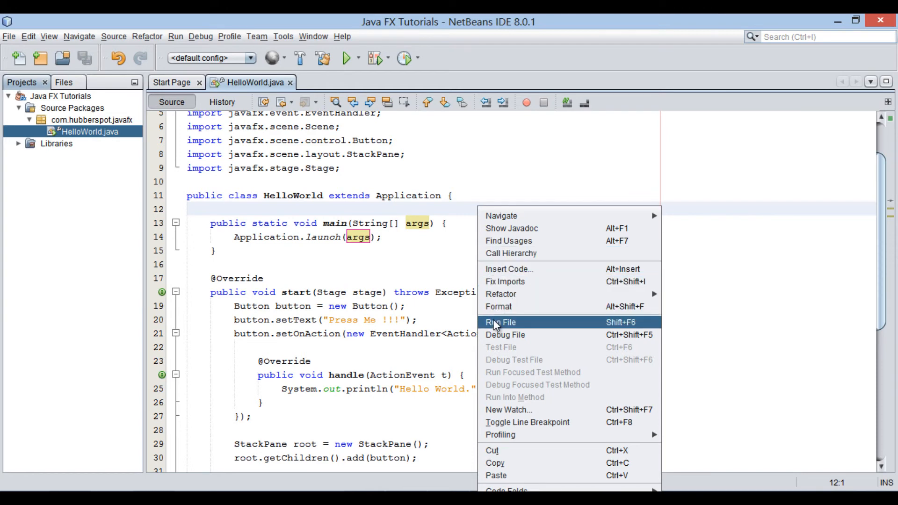
Run HelloWorld and press 'Press Me !!!' in the demo window to print Hello World.
left_click(500, 322)
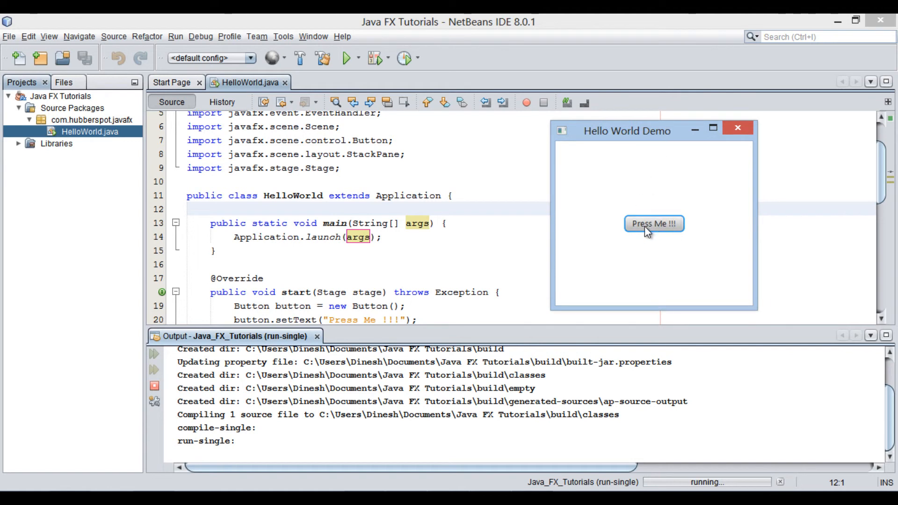
mouse_move(656, 229)
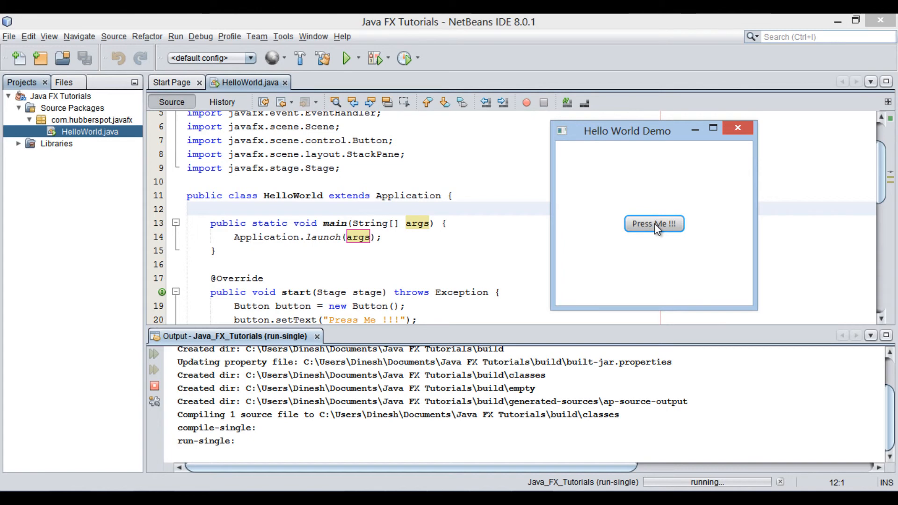
left_click(654, 224)
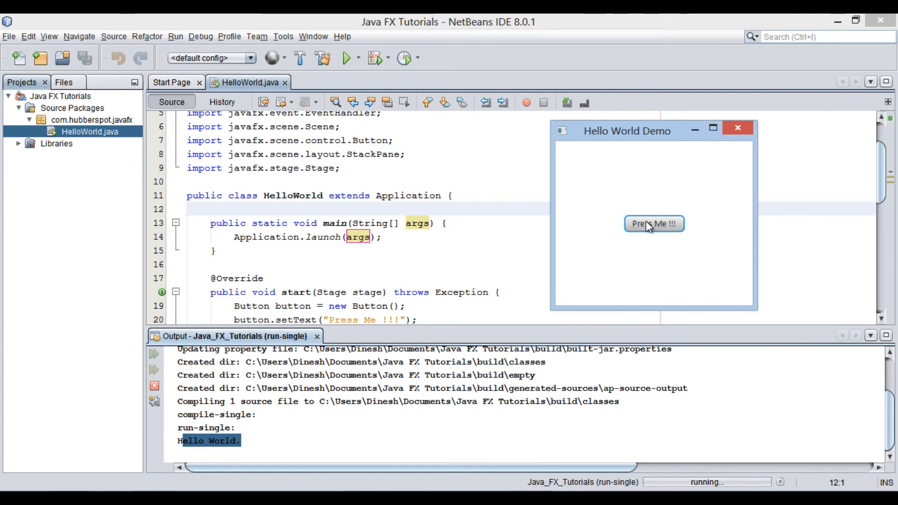
left_click(653, 223)
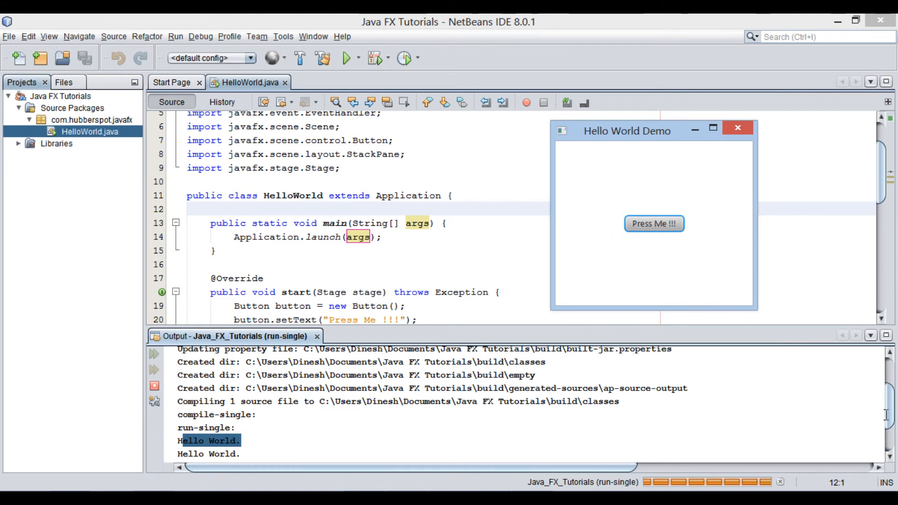
left_click(654, 223)
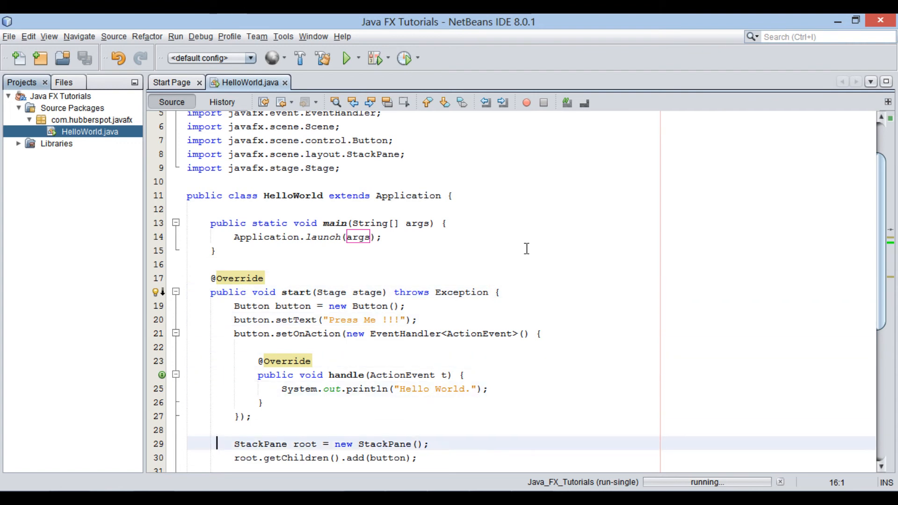
scroll("down", 3)
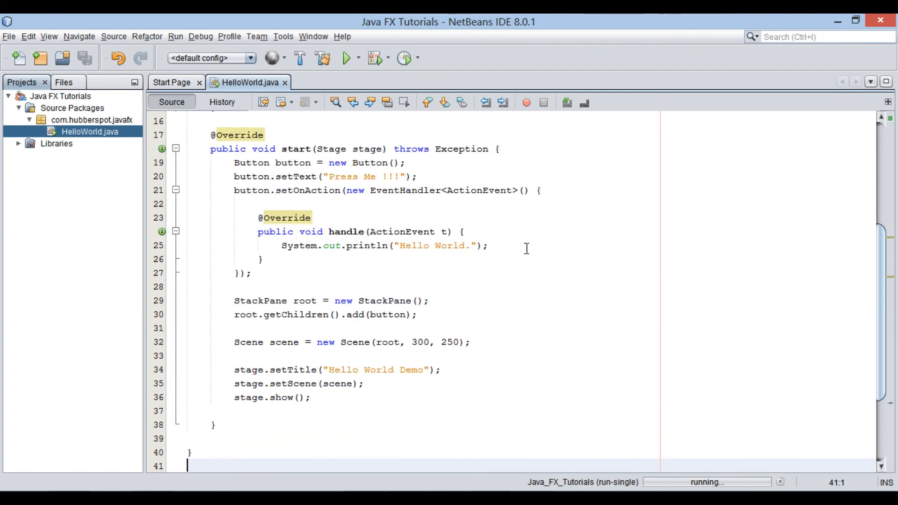